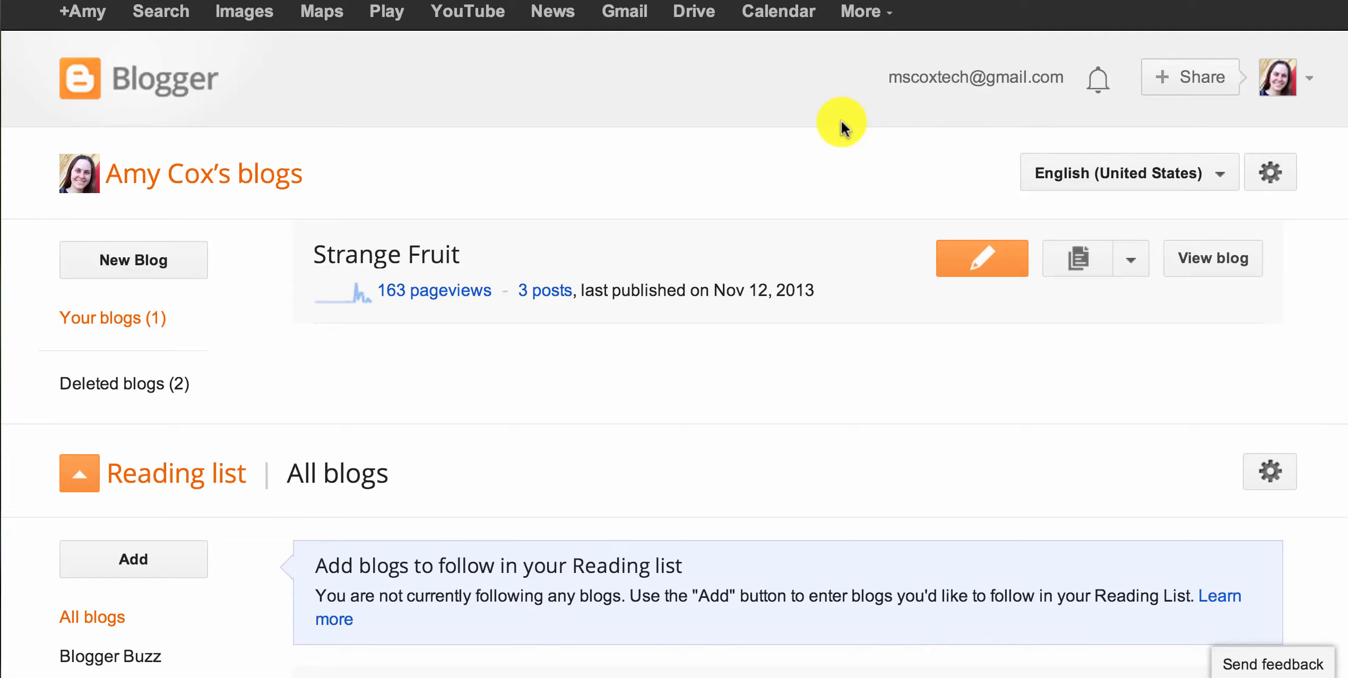
mouse_move(398, 148)
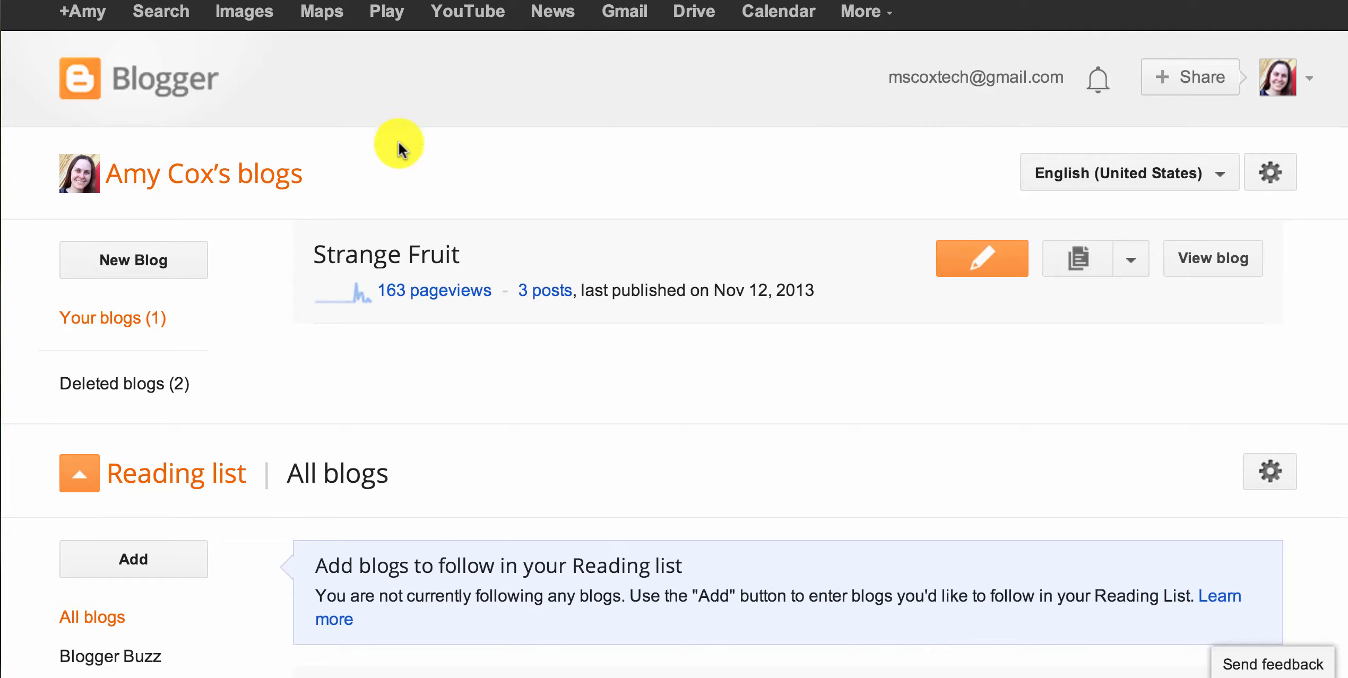
mouse_move(699, 140)
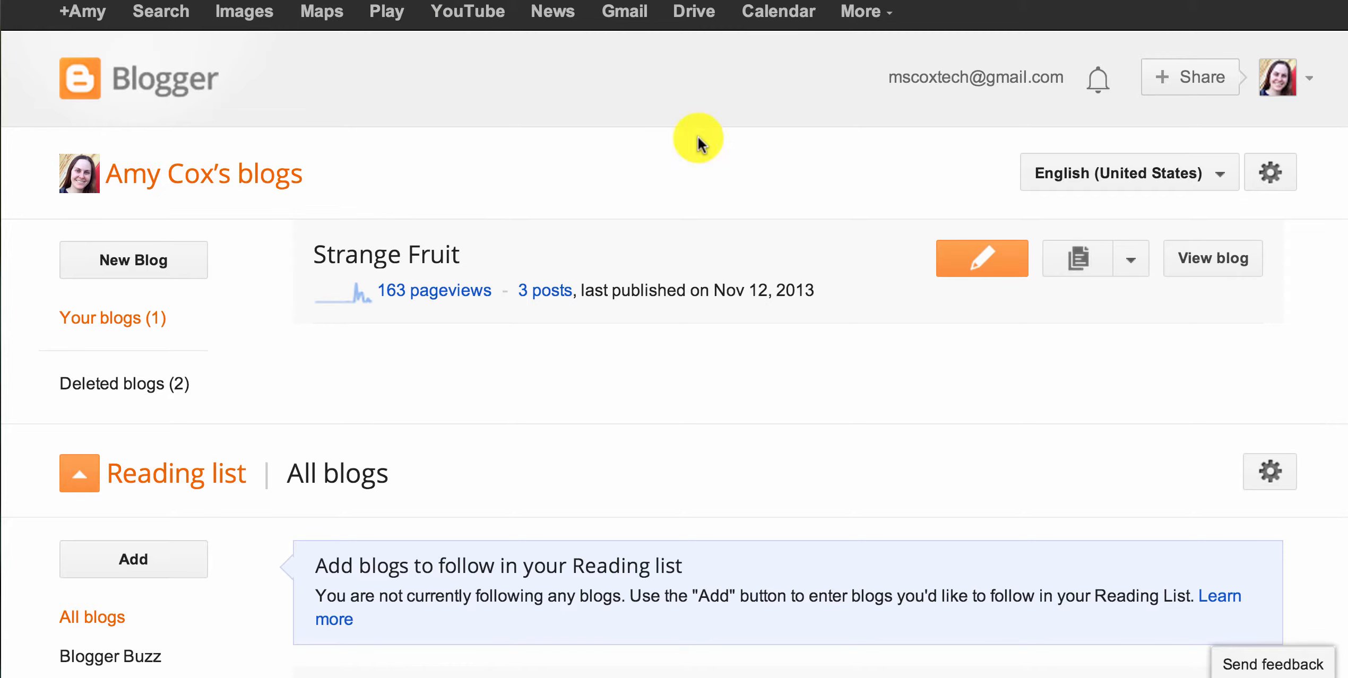
mouse_move(775, 144)
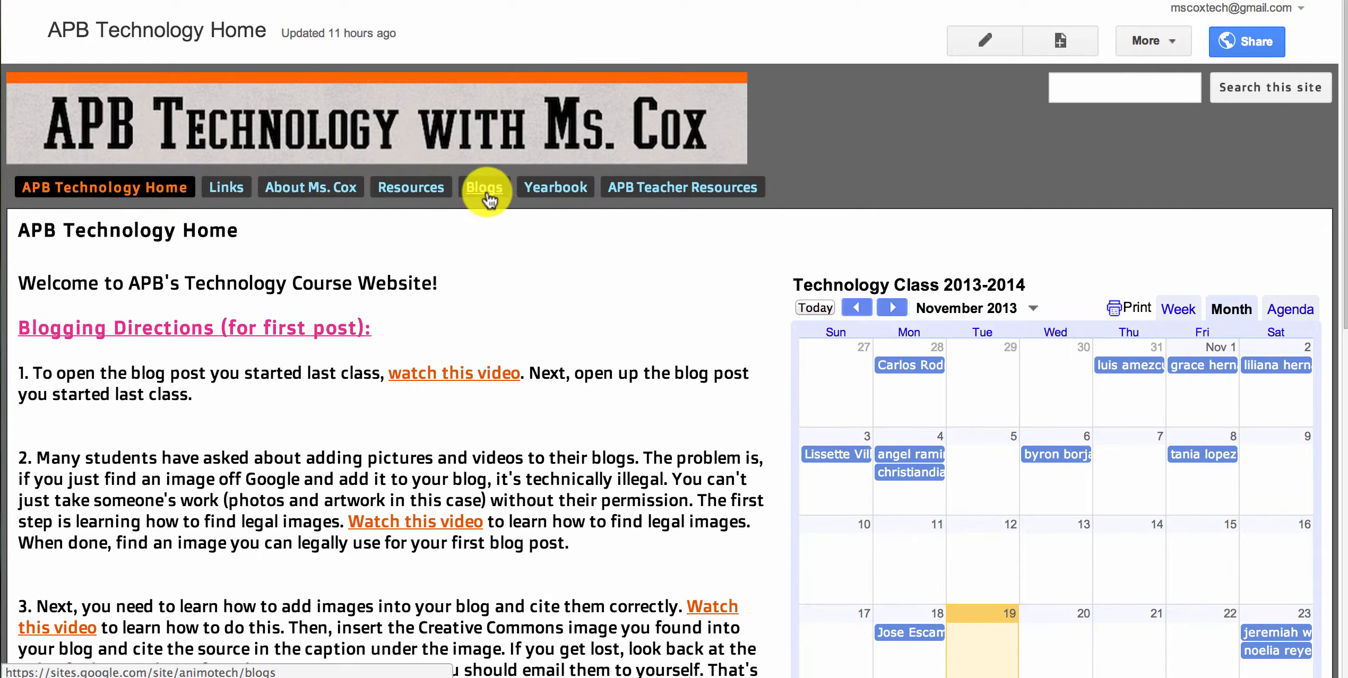
Open the class site's Blogs page and switch the embedded student list to Period 5.
click(486, 187)
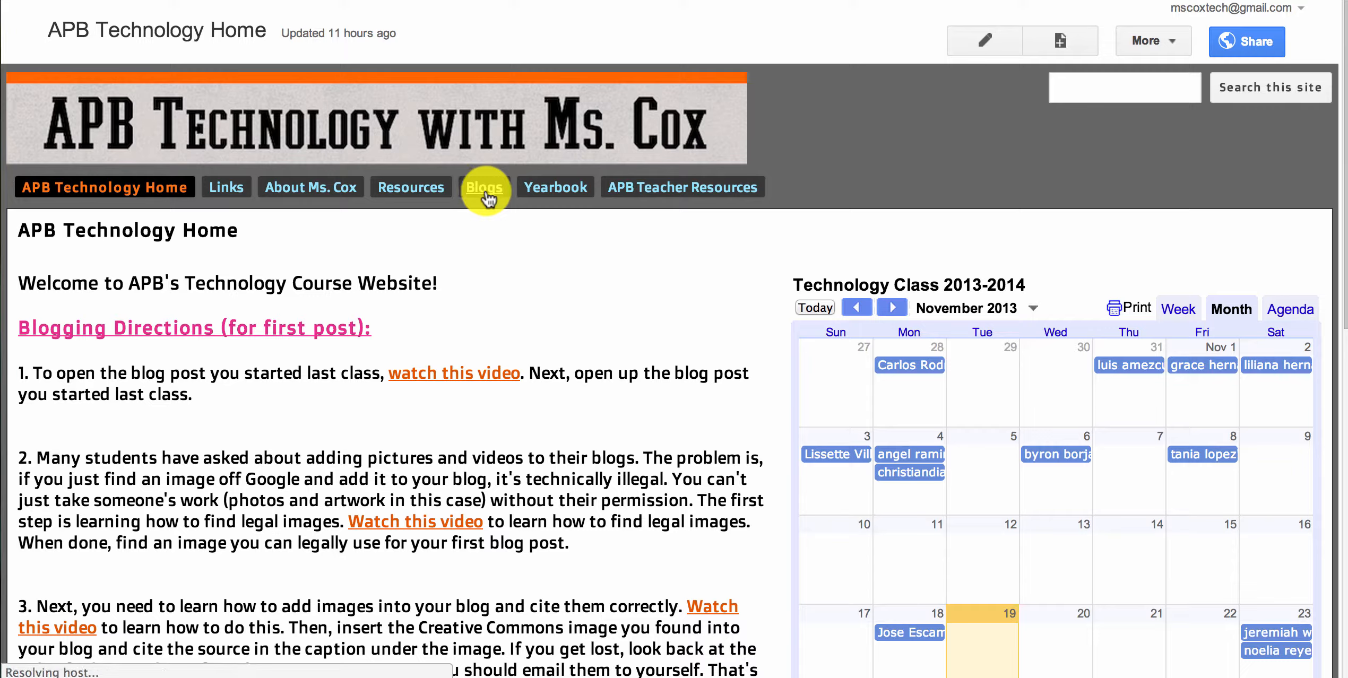
click(485, 186)
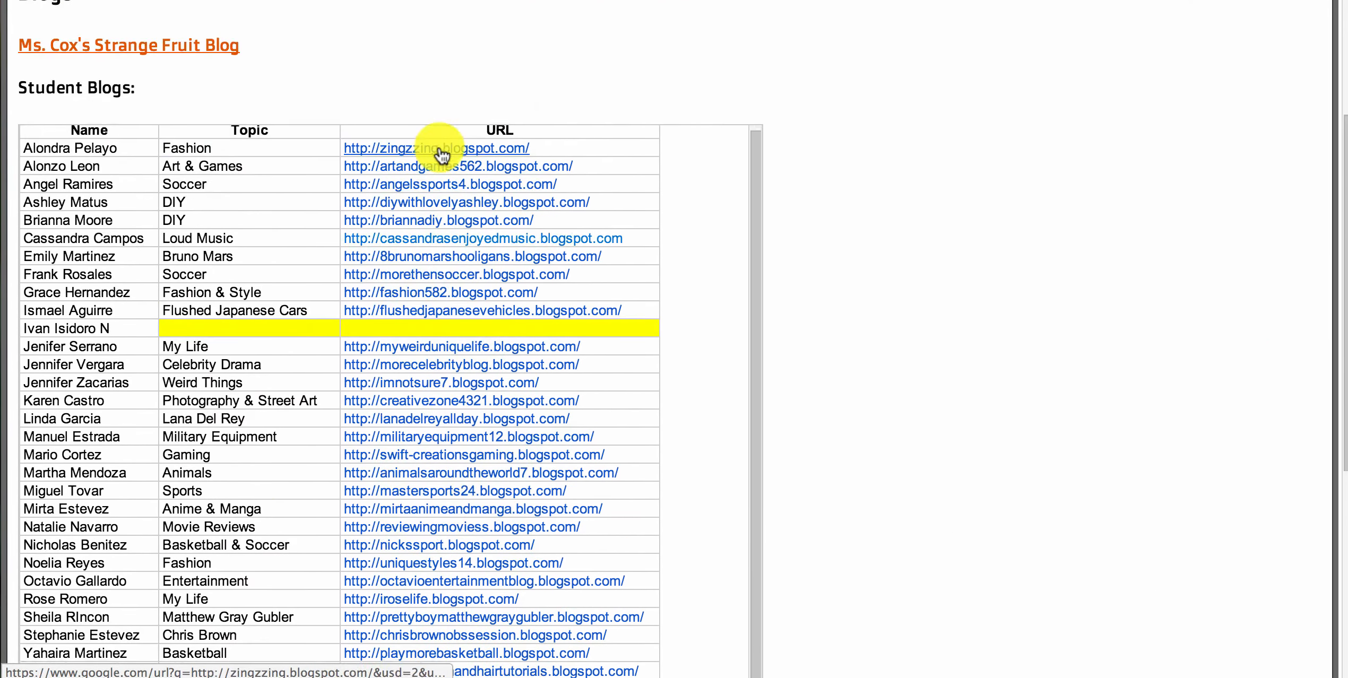
scroll(down, 3)
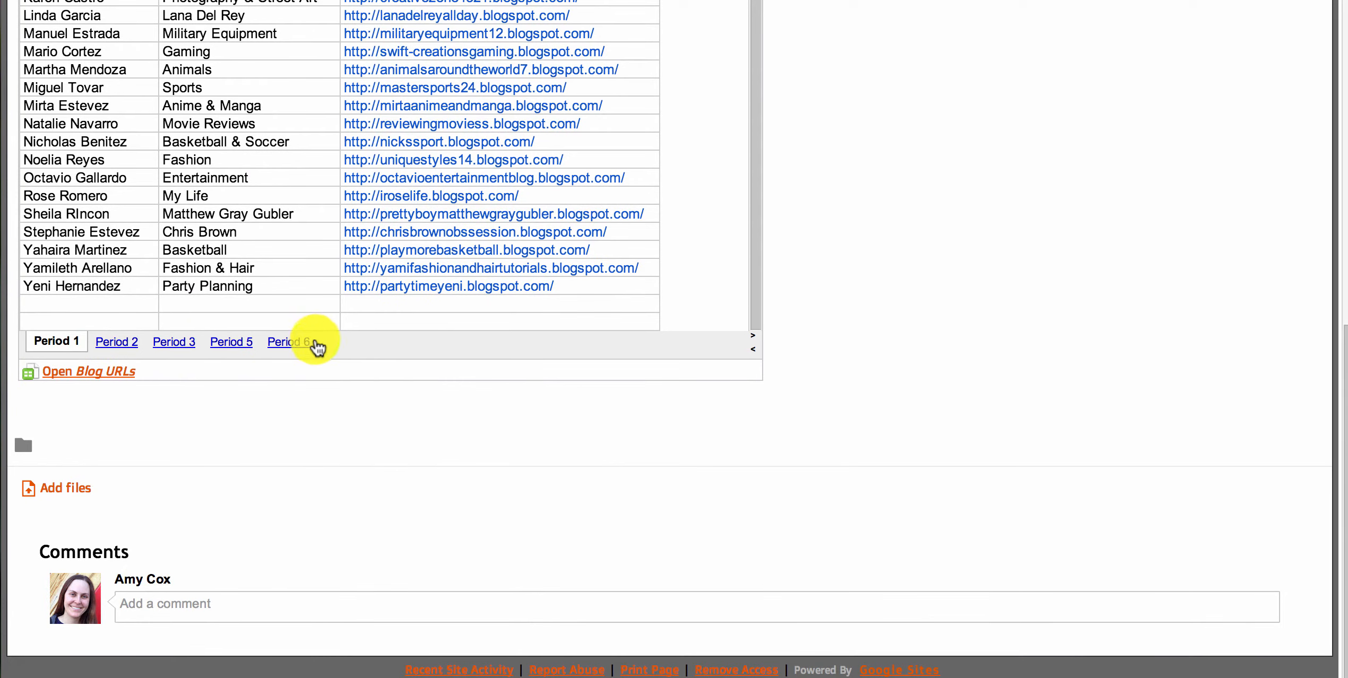
click(230, 341)
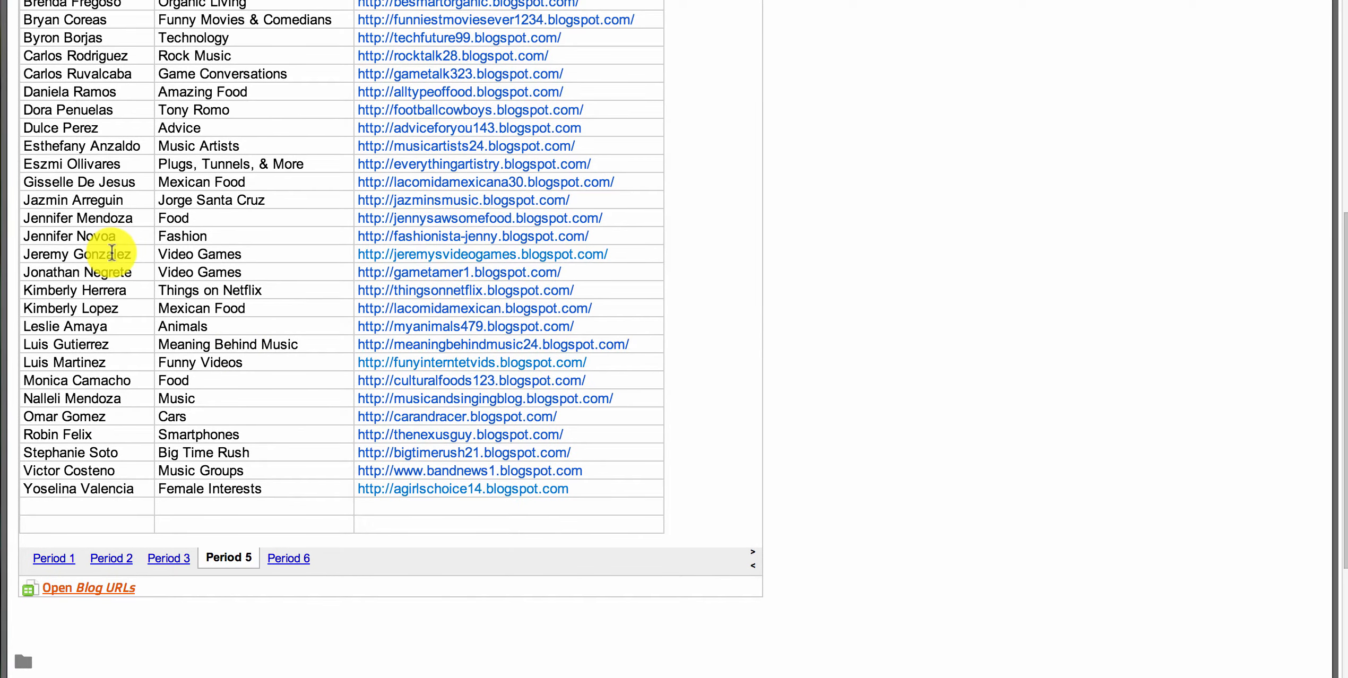
mouse_move(417, 254)
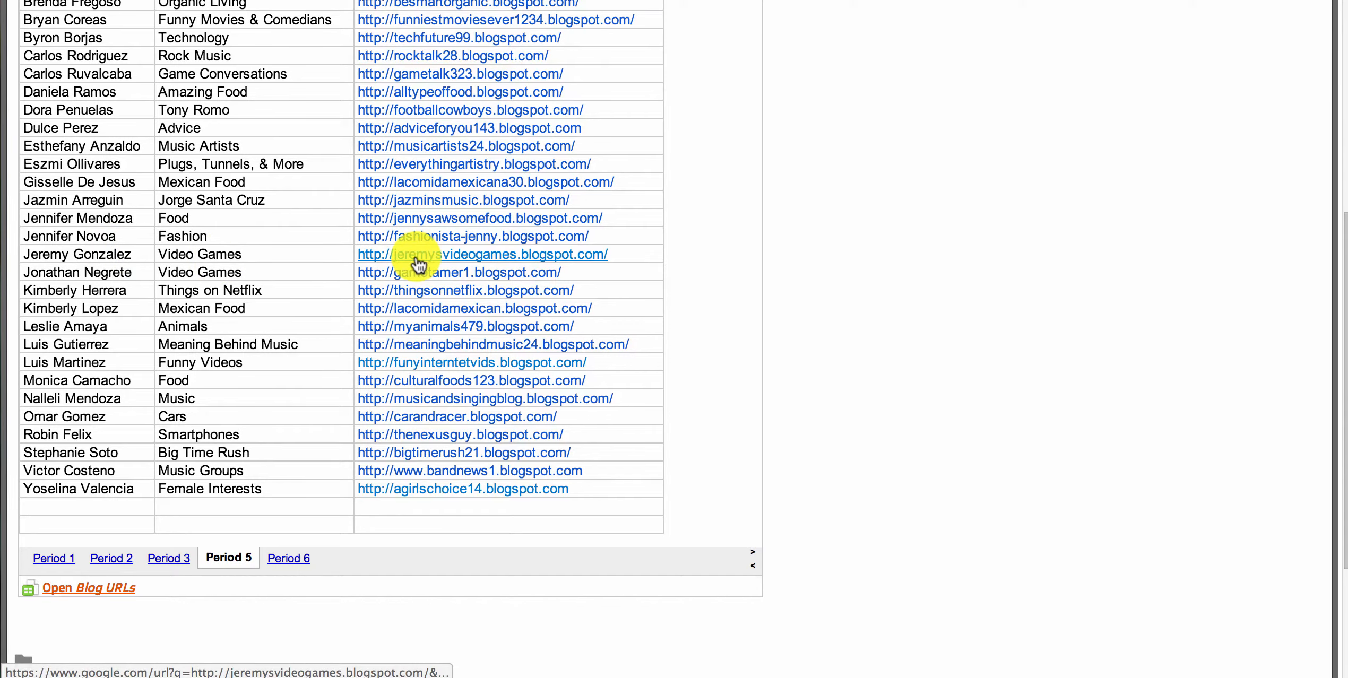
Open the Jeremy's Games blog and read the post 'Have you ever seen a Ghost?'.
click(485, 254)
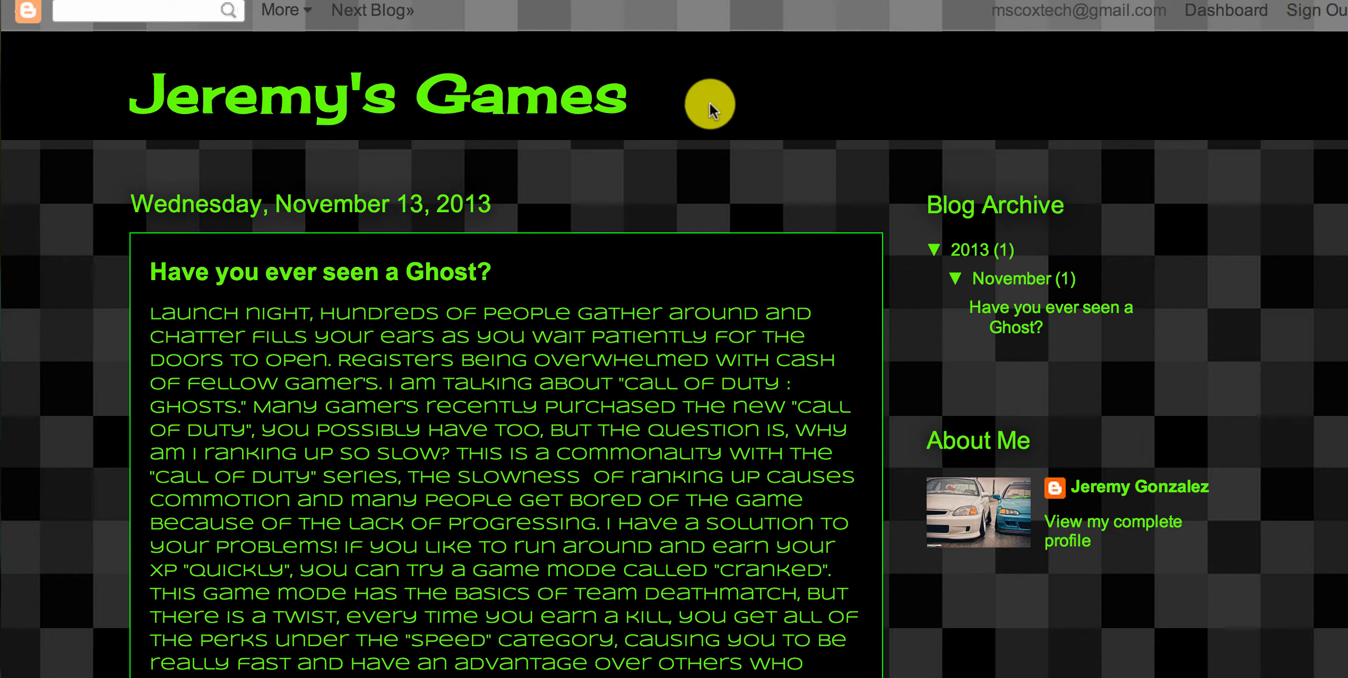
scroll(down, 3)
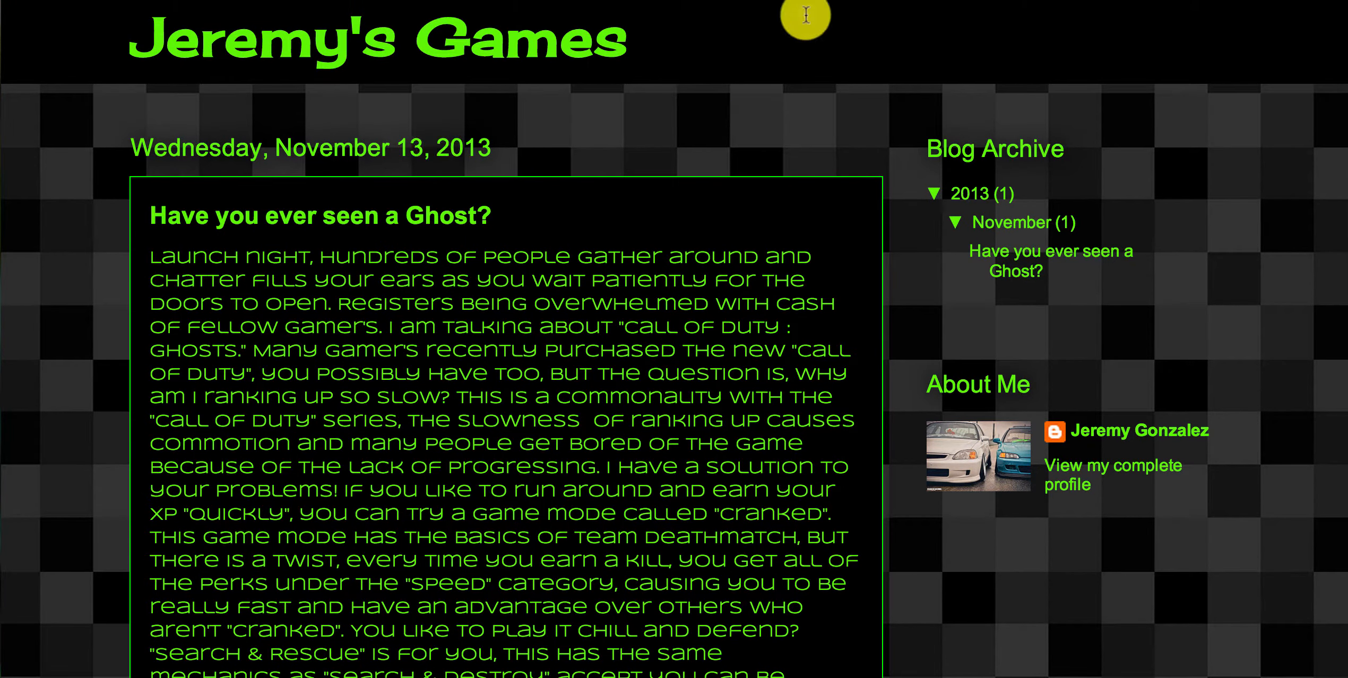
mouse_move(351, 302)
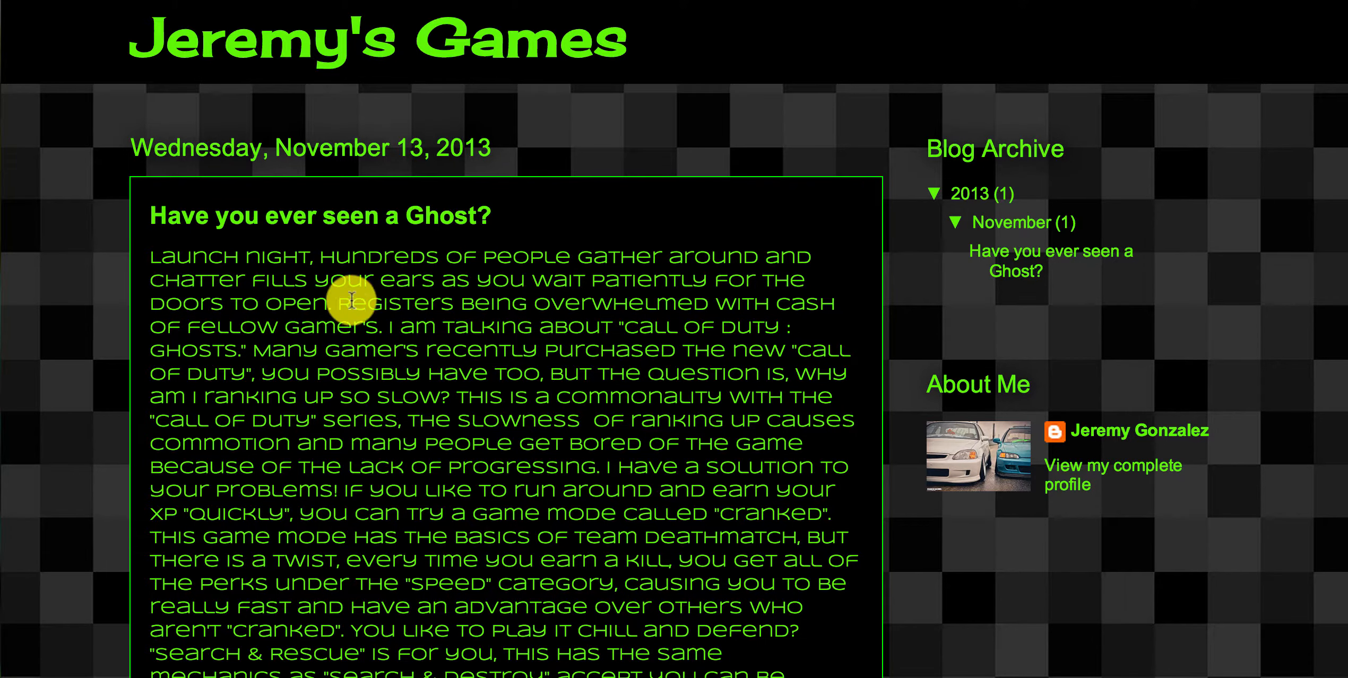
scroll(down, 3)
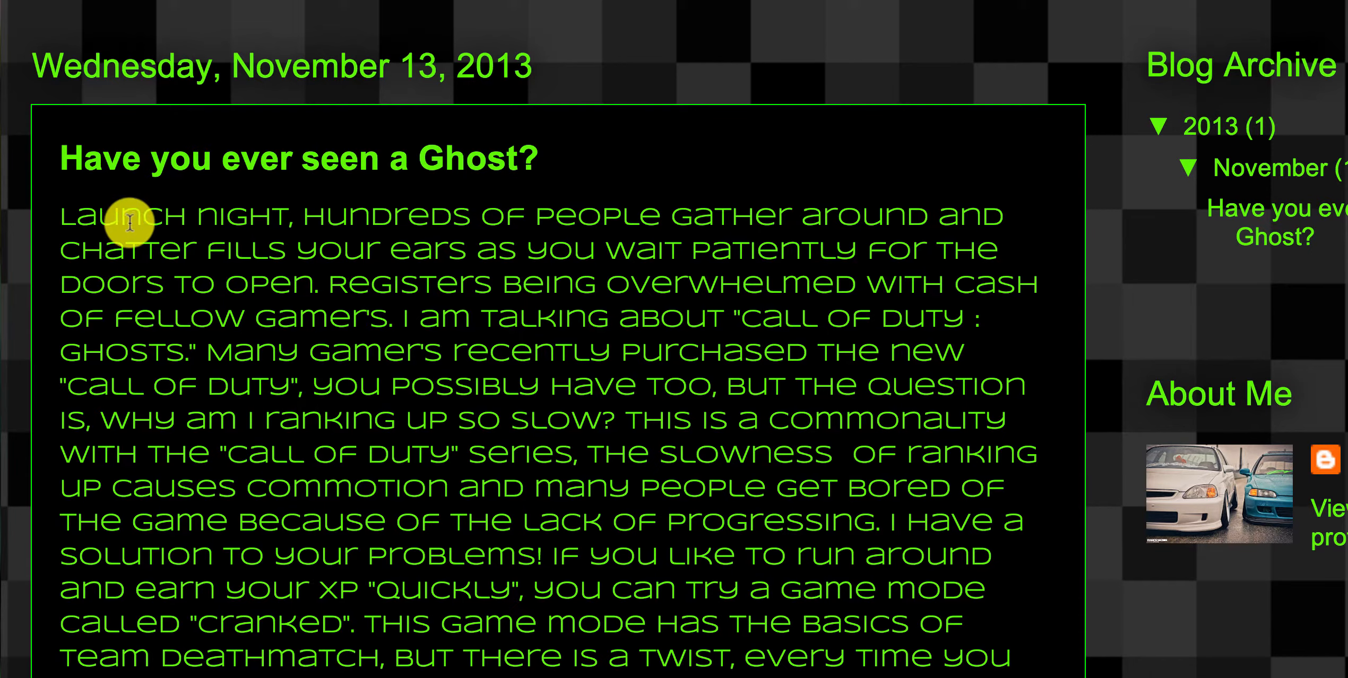
mouse_move(146, 195)
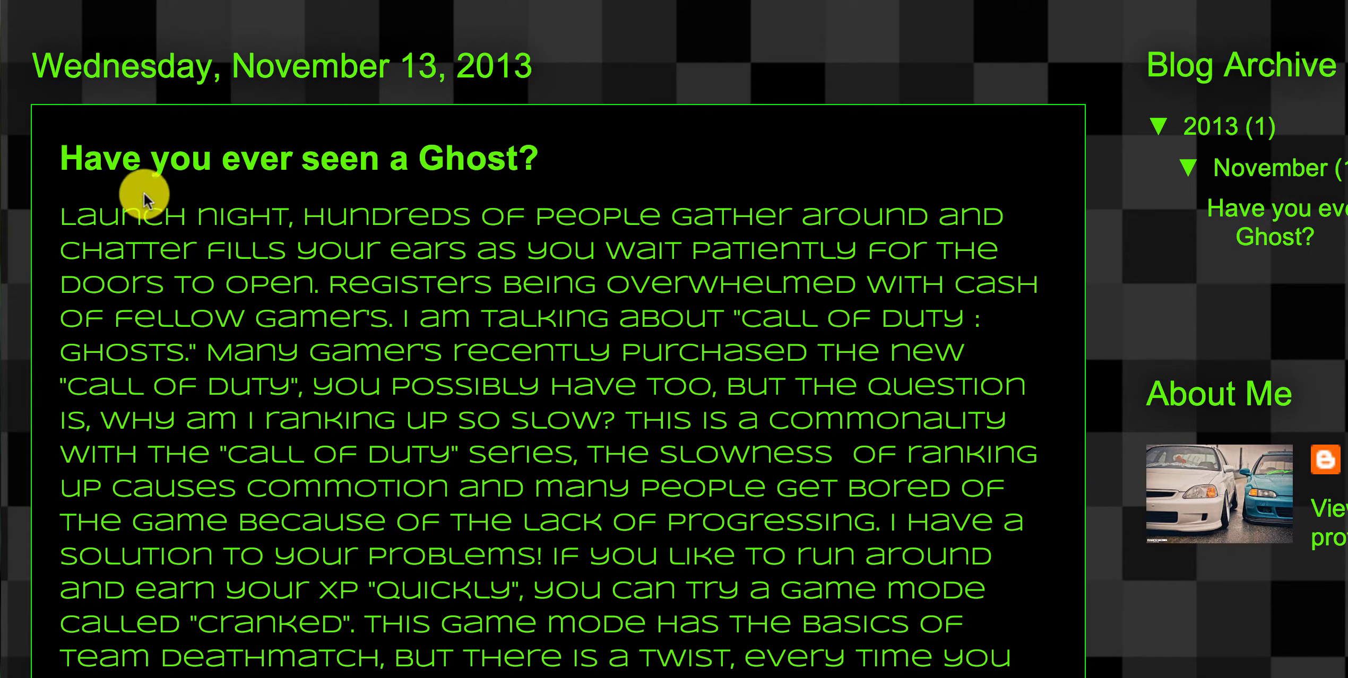
scroll(down, 3)
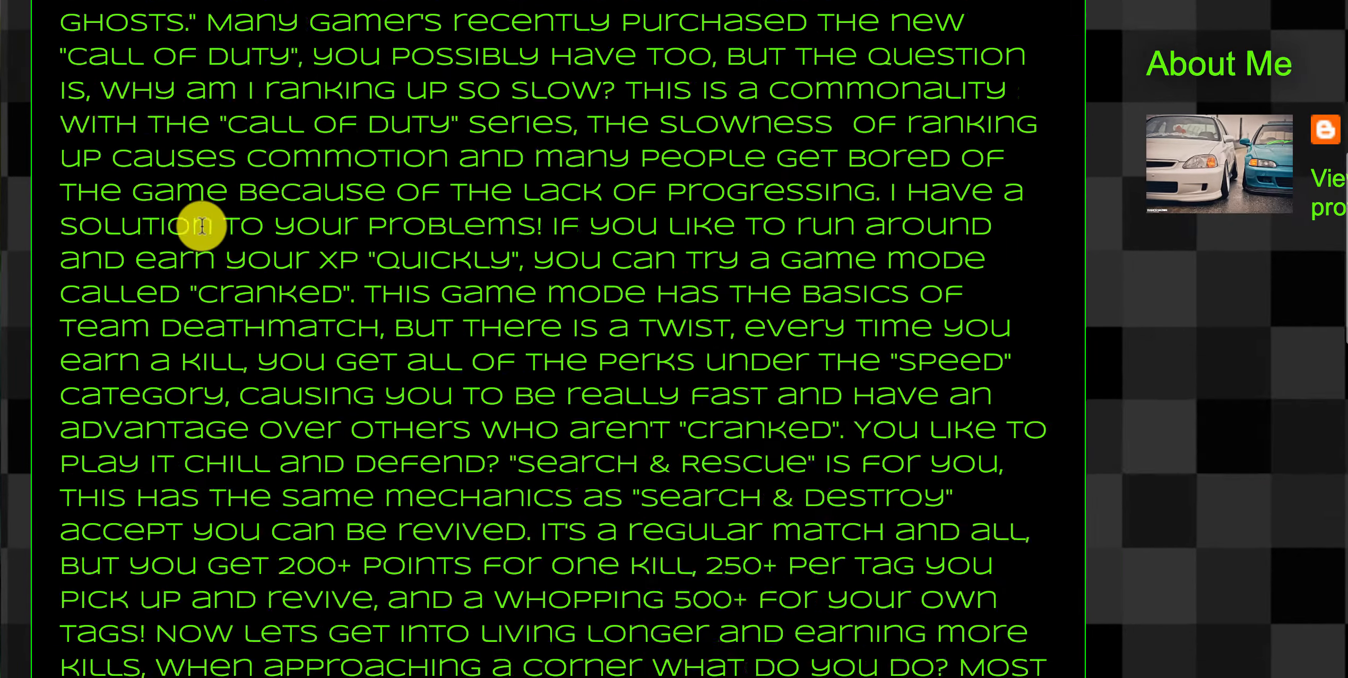
scroll(down, 3)
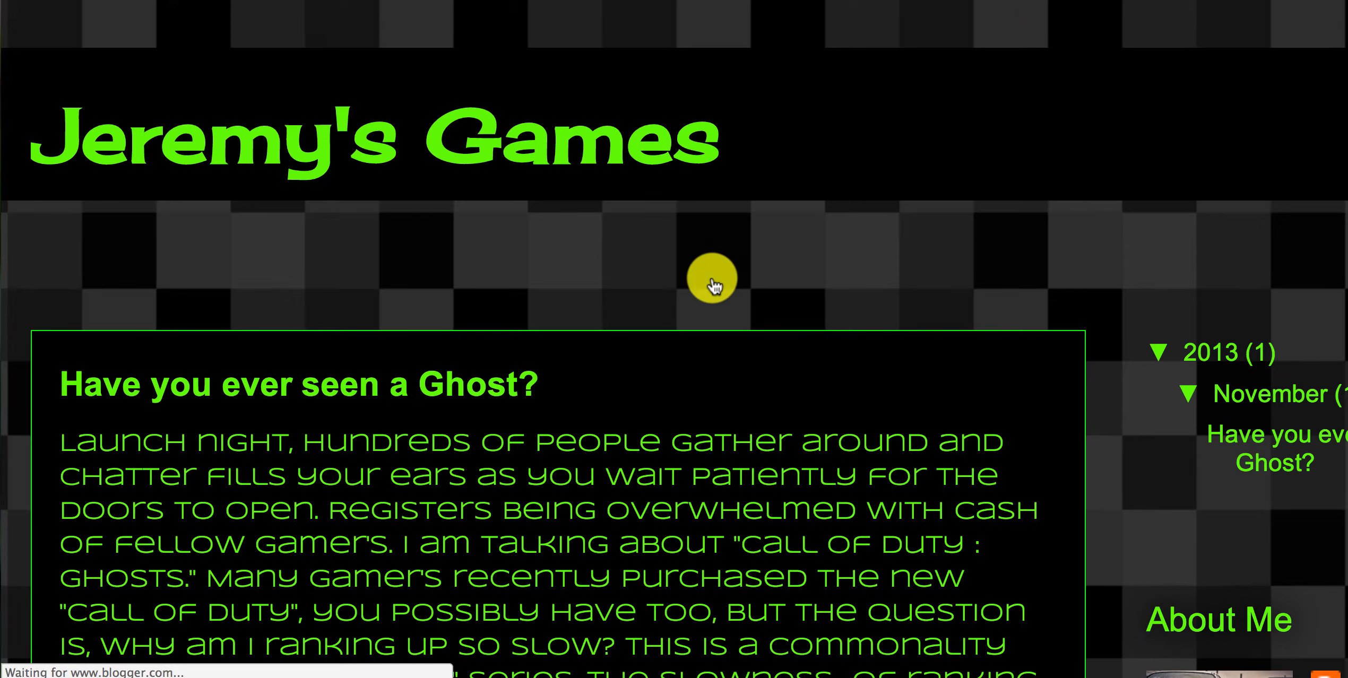
scroll(down, 3)
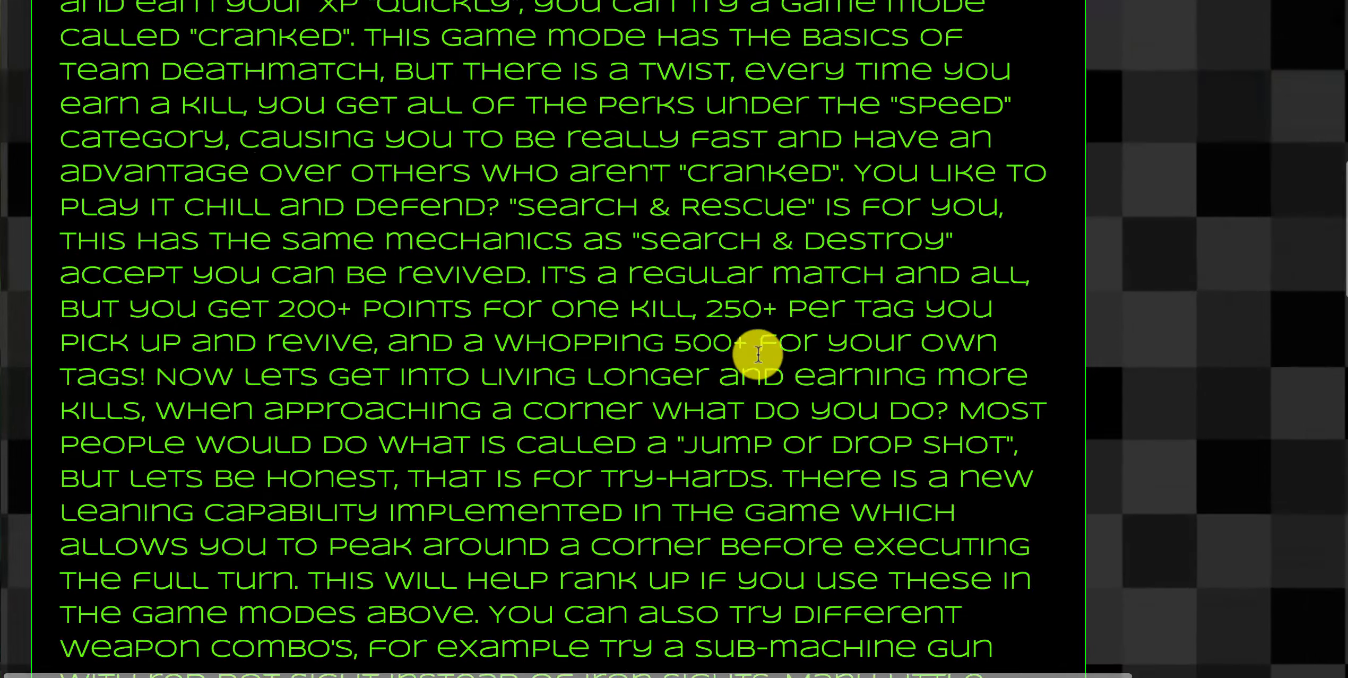
scroll(up, 3)
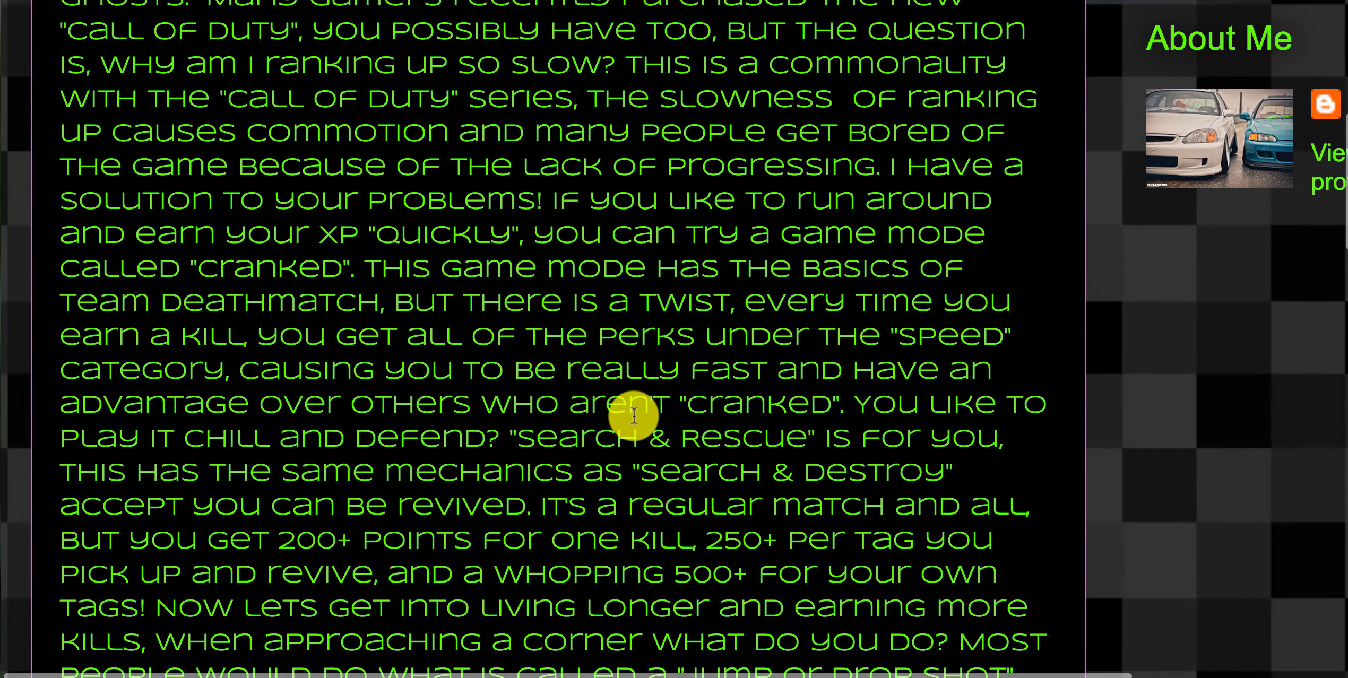
mouse_move(632, 417)
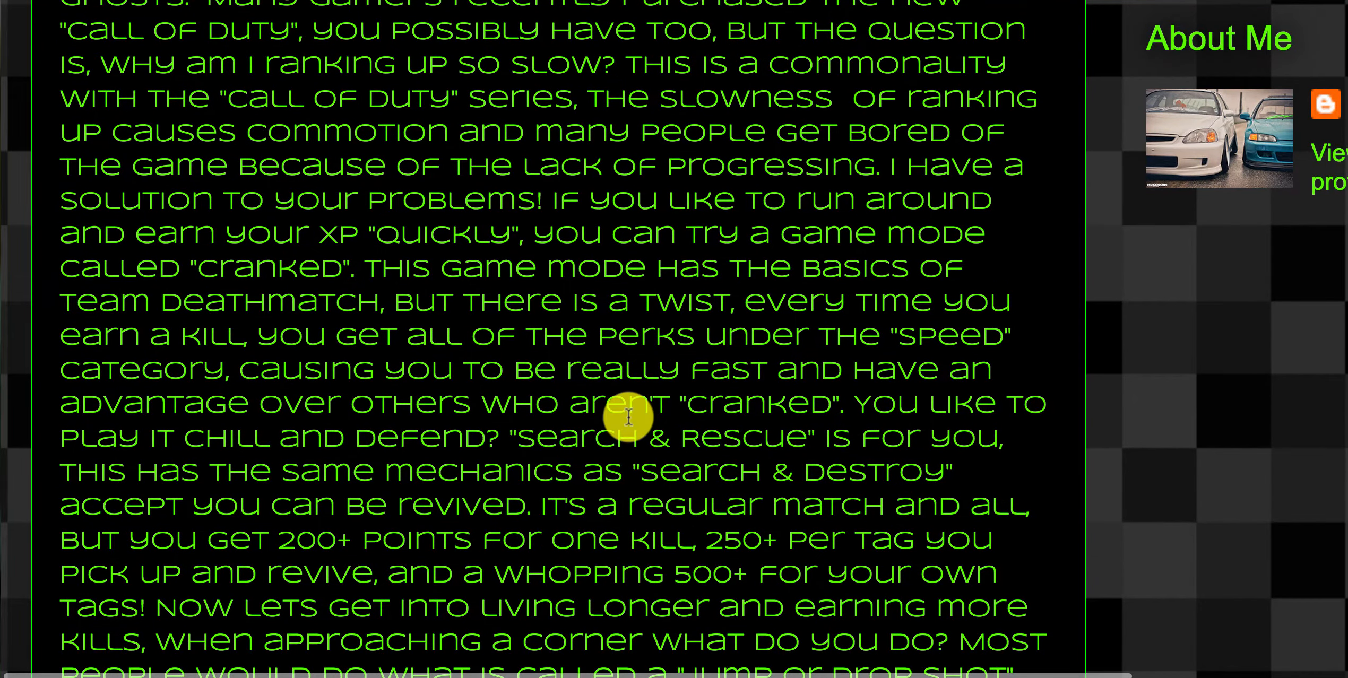
scroll(up, 3)
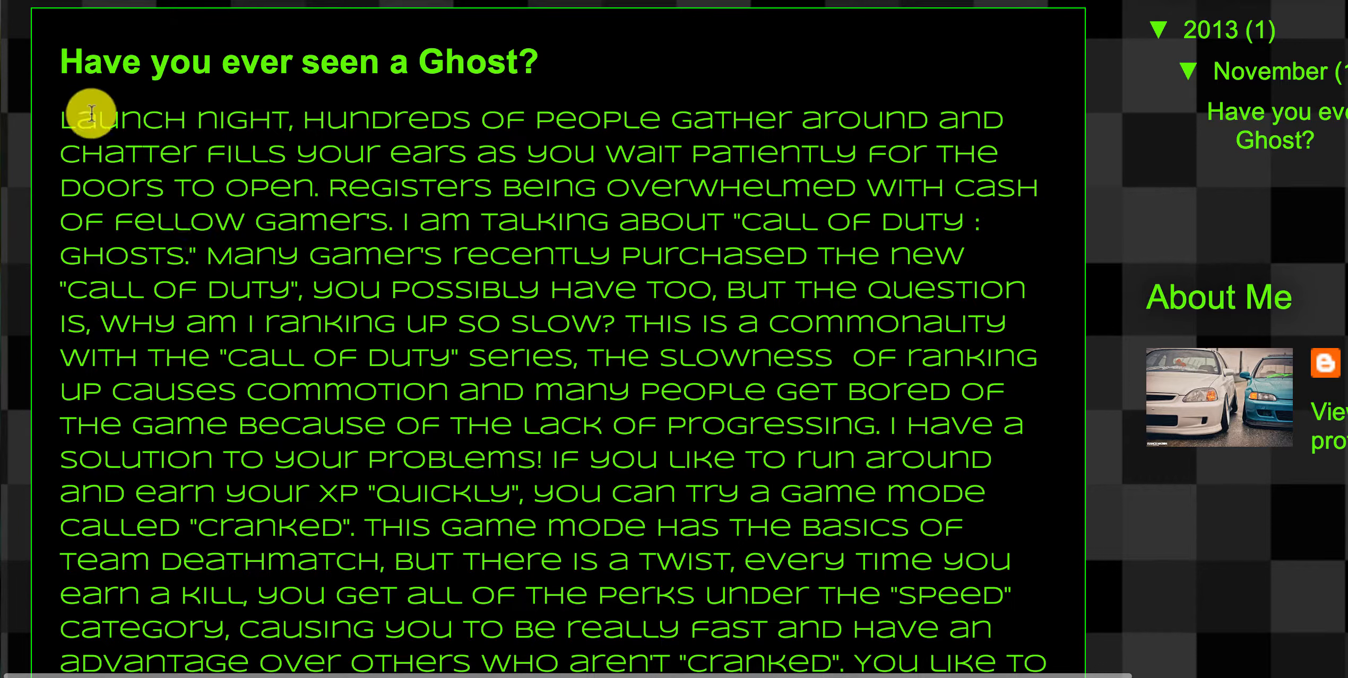
mouse_move(310, 129)
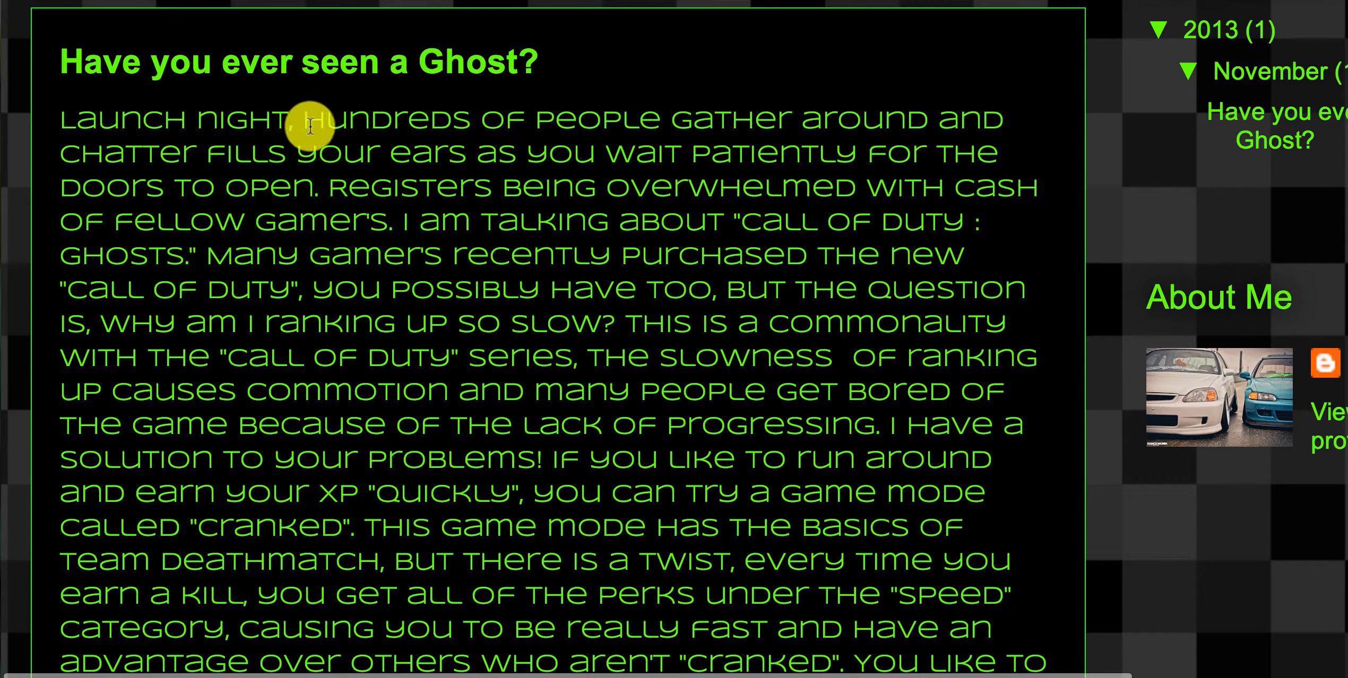
mouse_move(125, 152)
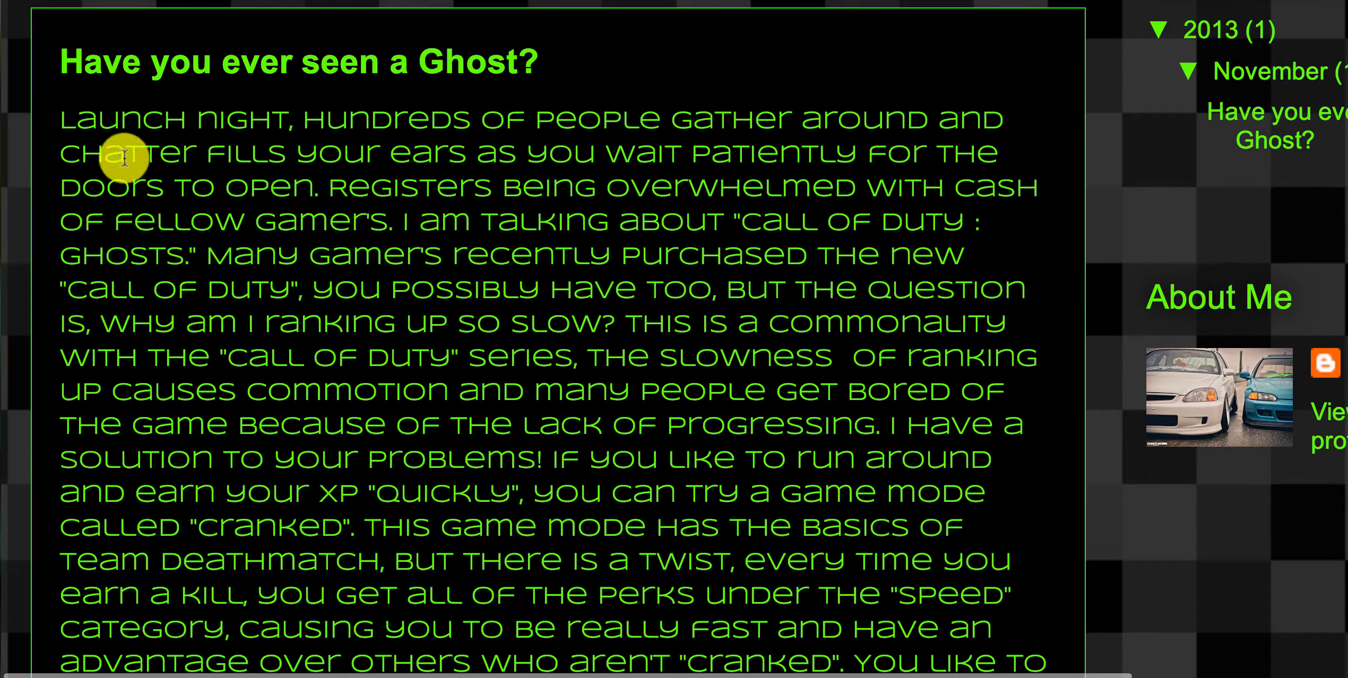
mouse_move(366, 181)
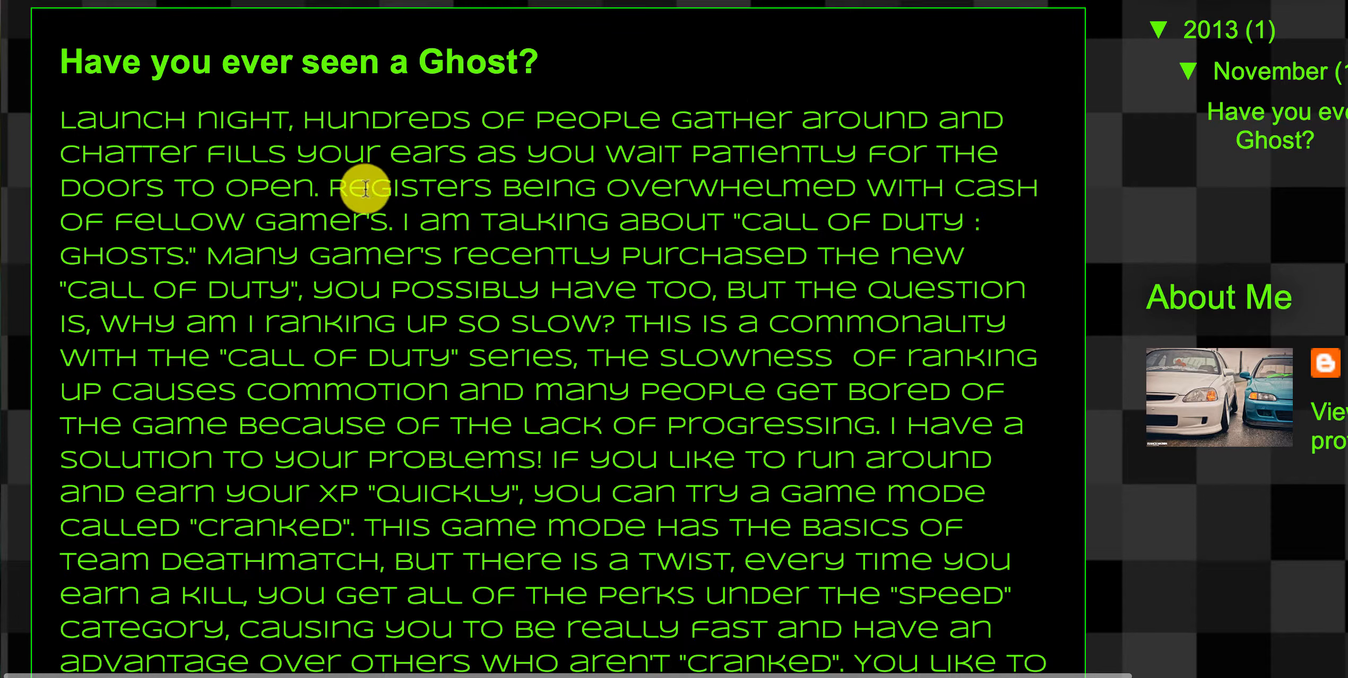
mouse_move(563, 176)
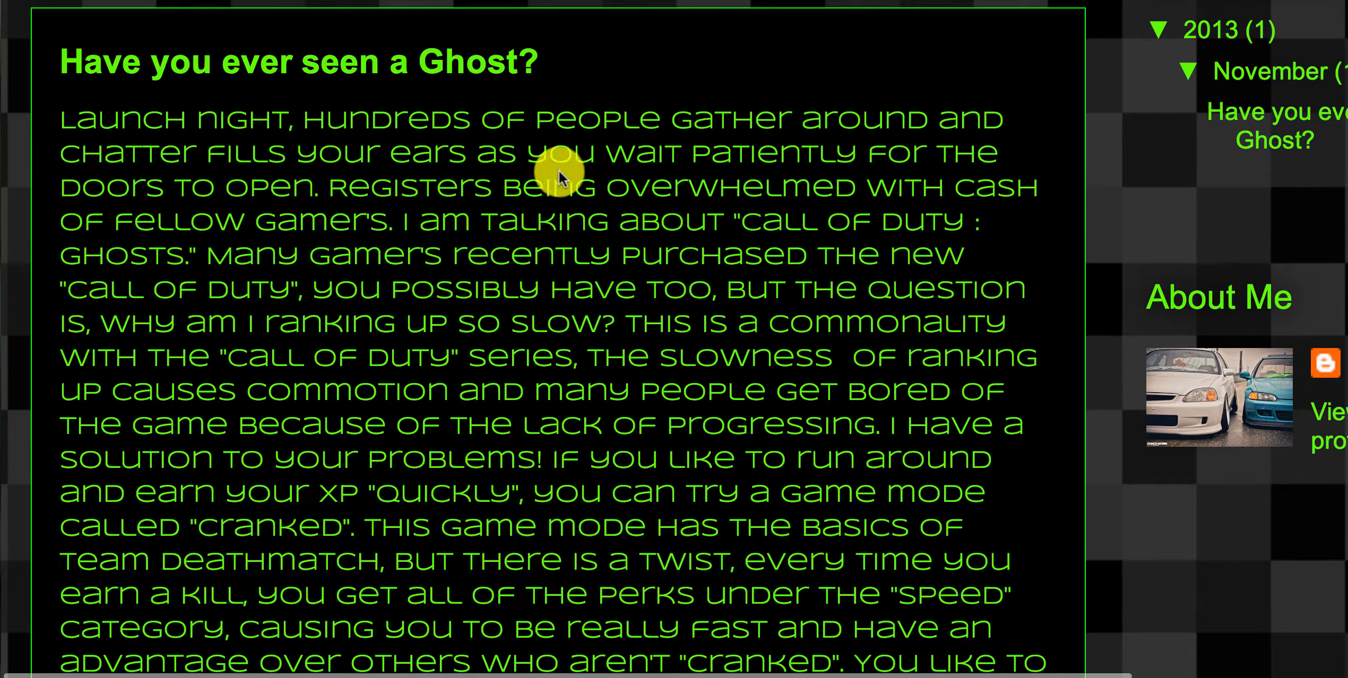
mouse_move(712, 191)
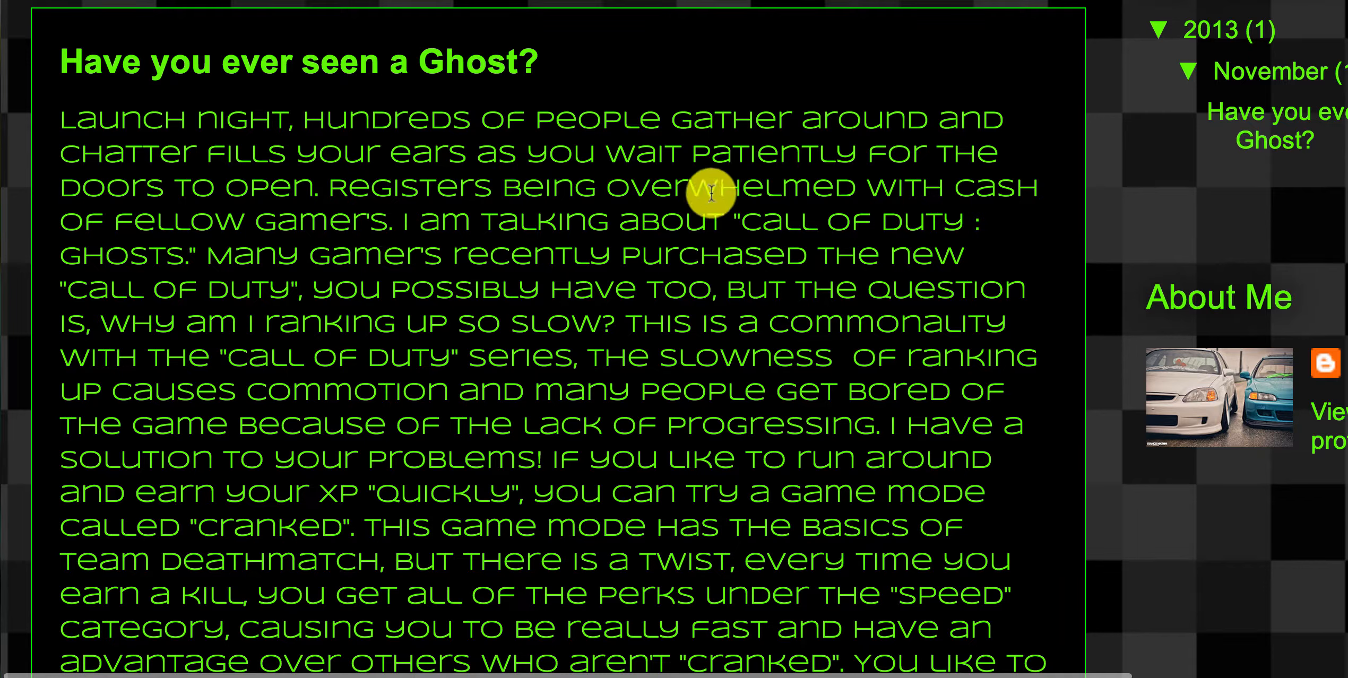
mouse_move(430, 198)
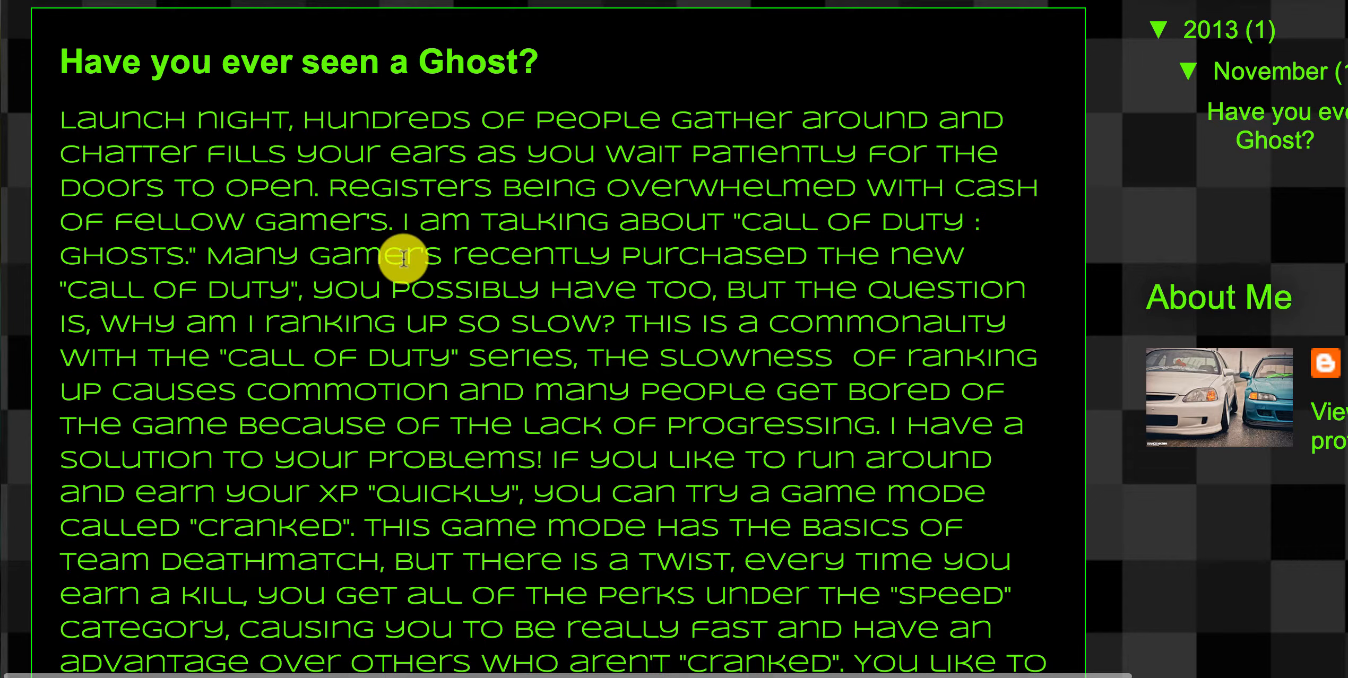
mouse_move(643, 211)
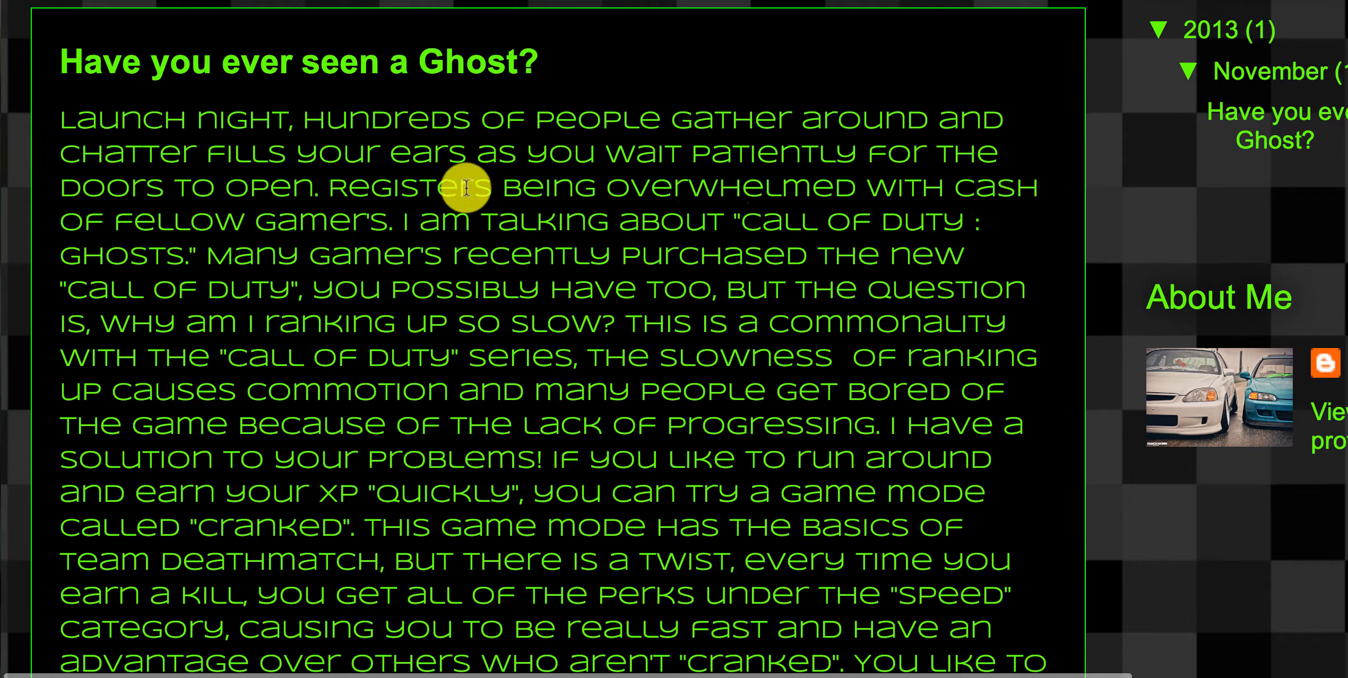
mouse_move(736, 222)
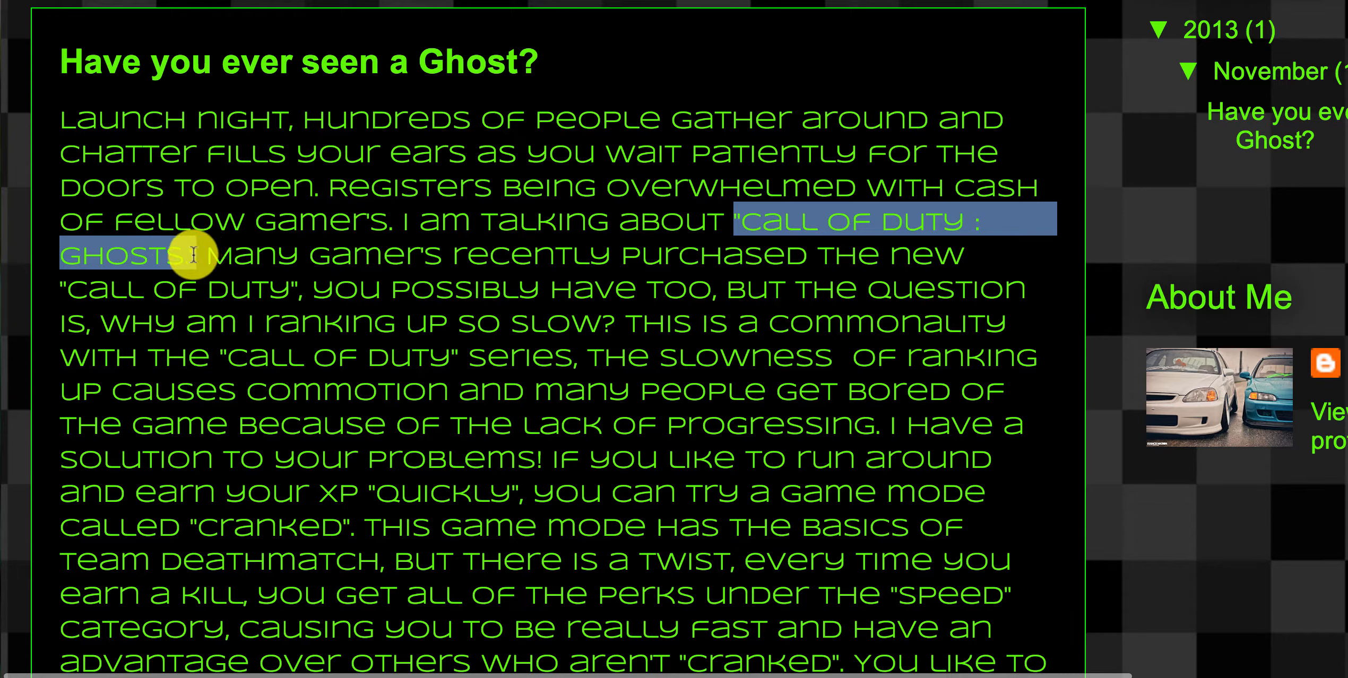
Highlight the quoted title "Call of Duty : Ghosts." in the post's opening paragraph.
click(196, 256)
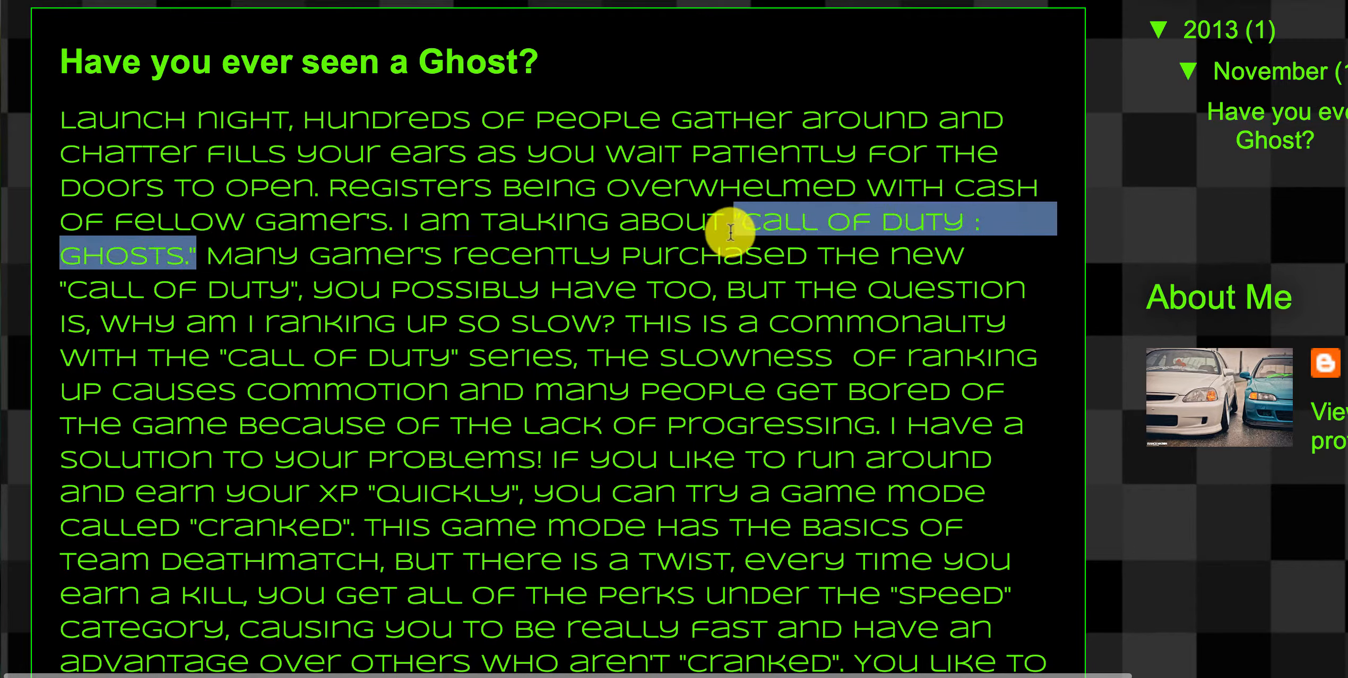
Type the comment 'Game titles should be italicized, not put in quotation marks. #grammarpolice'.
scroll(down, 3)
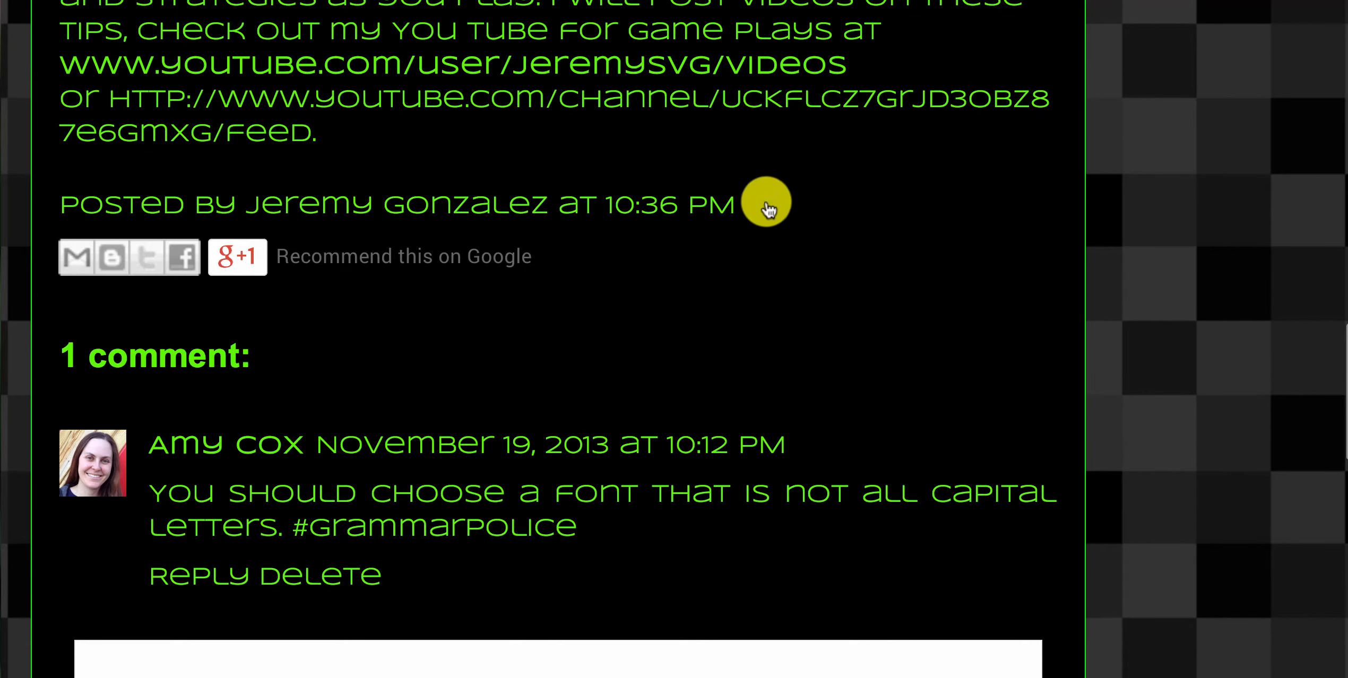
mouse_move(806, 202)
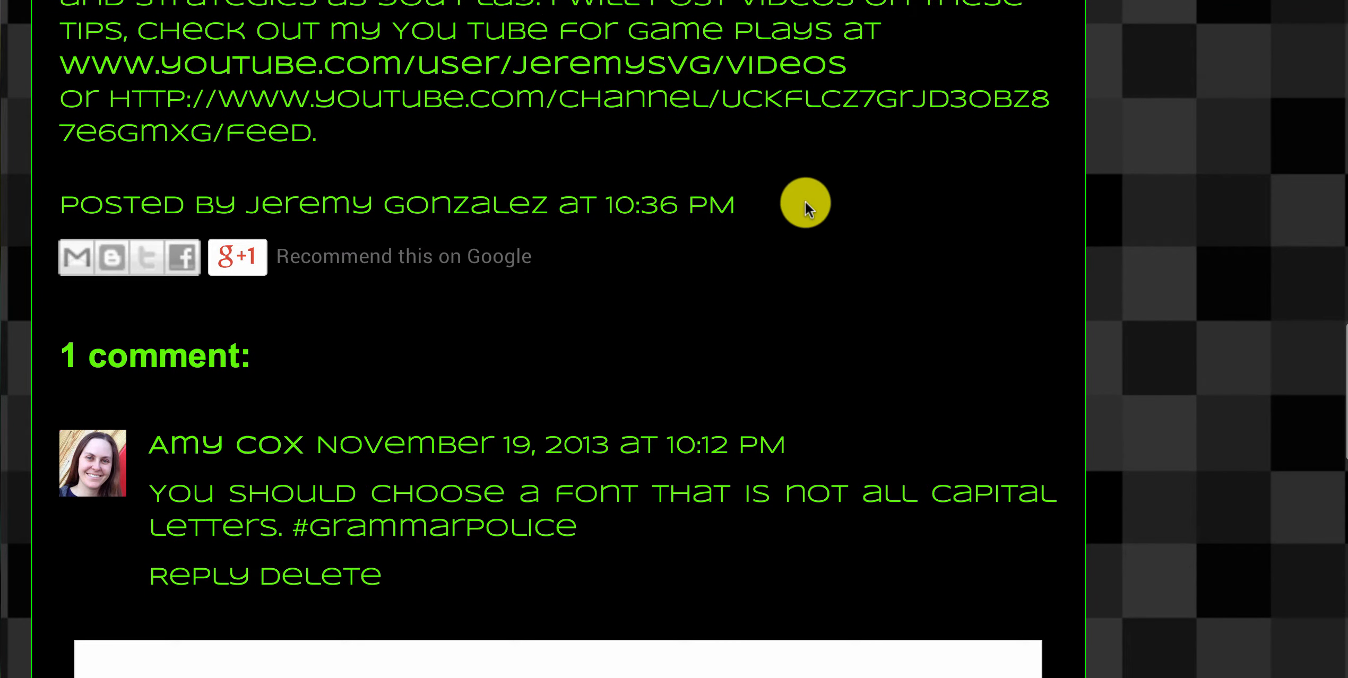
mouse_move(787, 222)
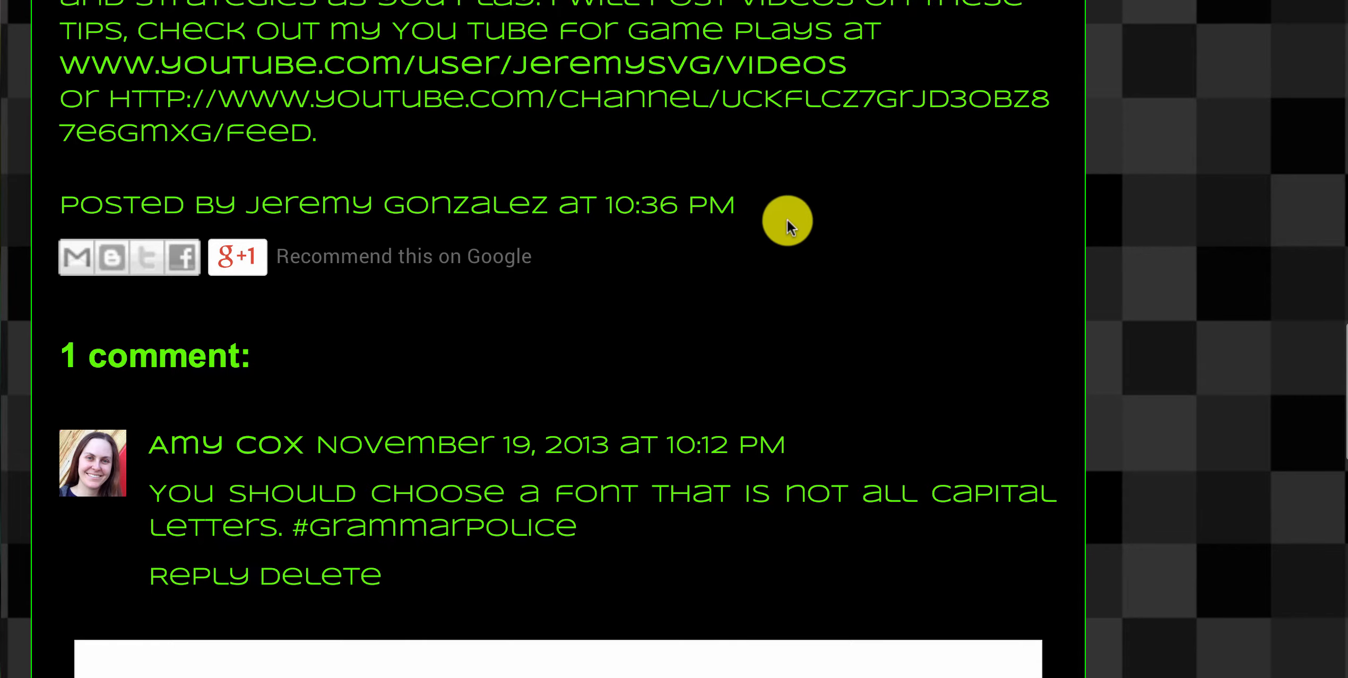
scroll(down, 3)
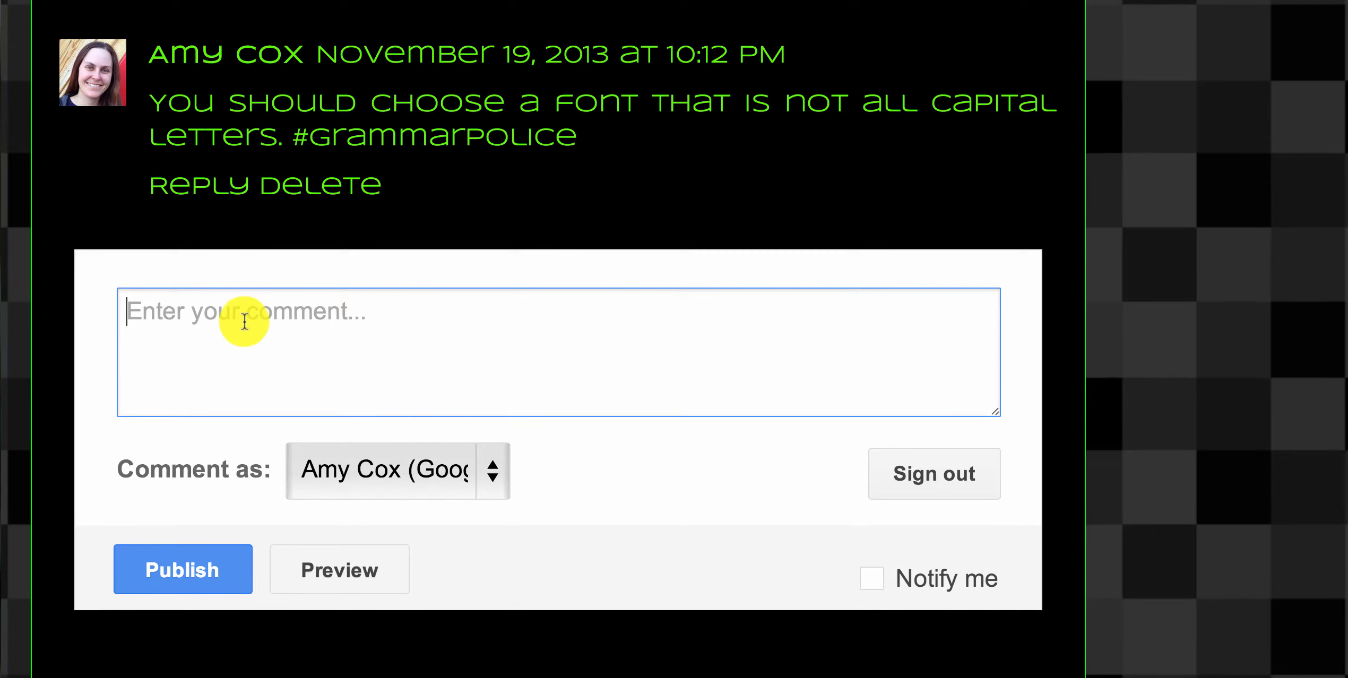
text(Game titles should be ita)
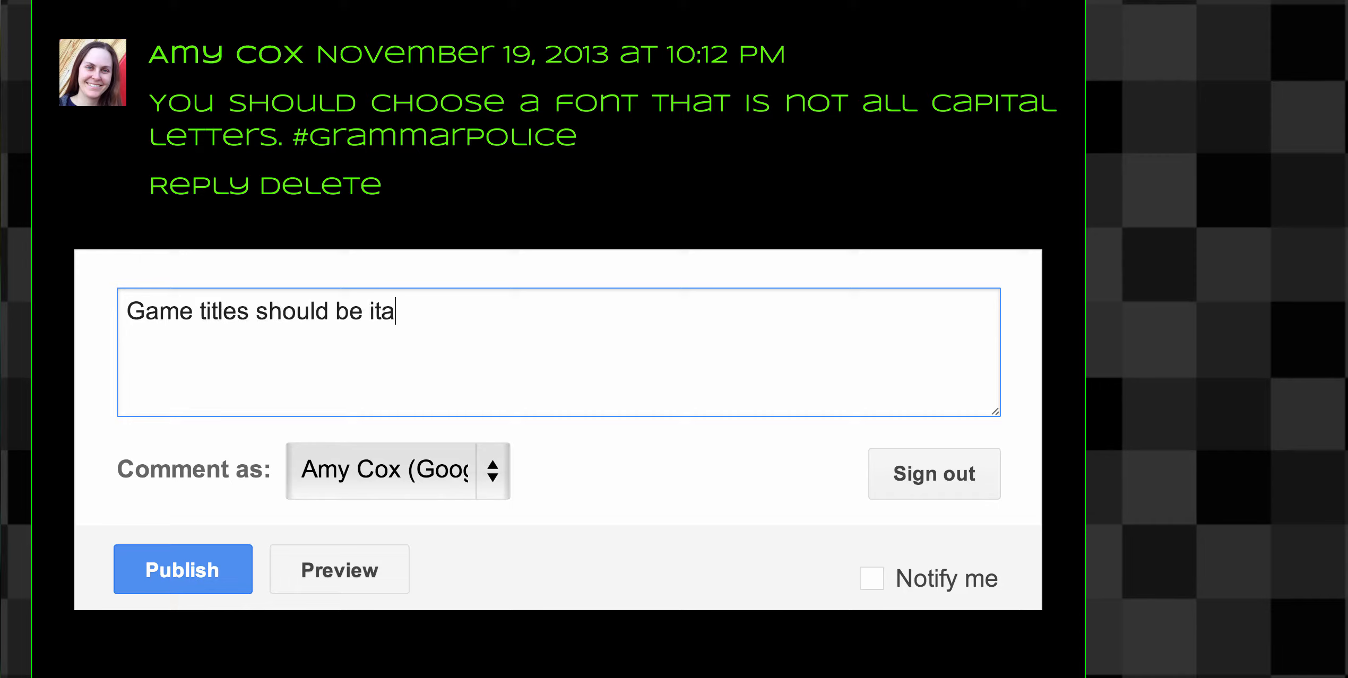
text(licized,)
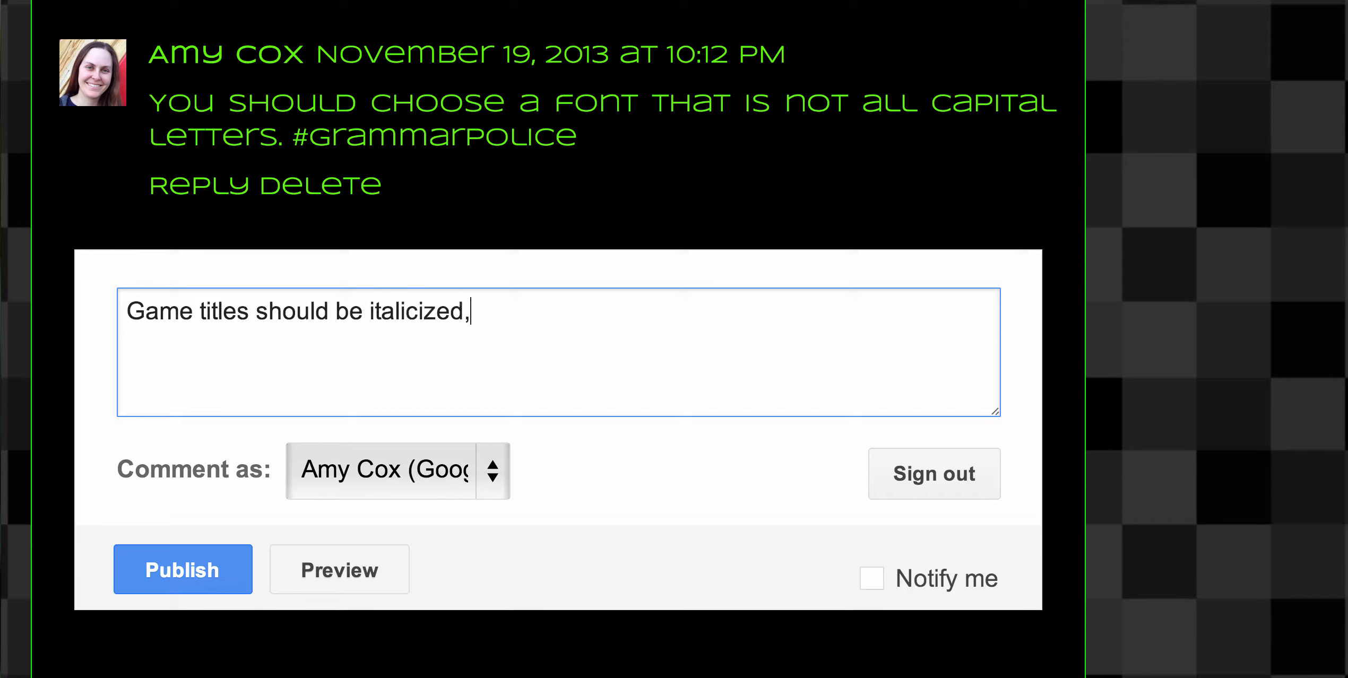
key(Backspace)
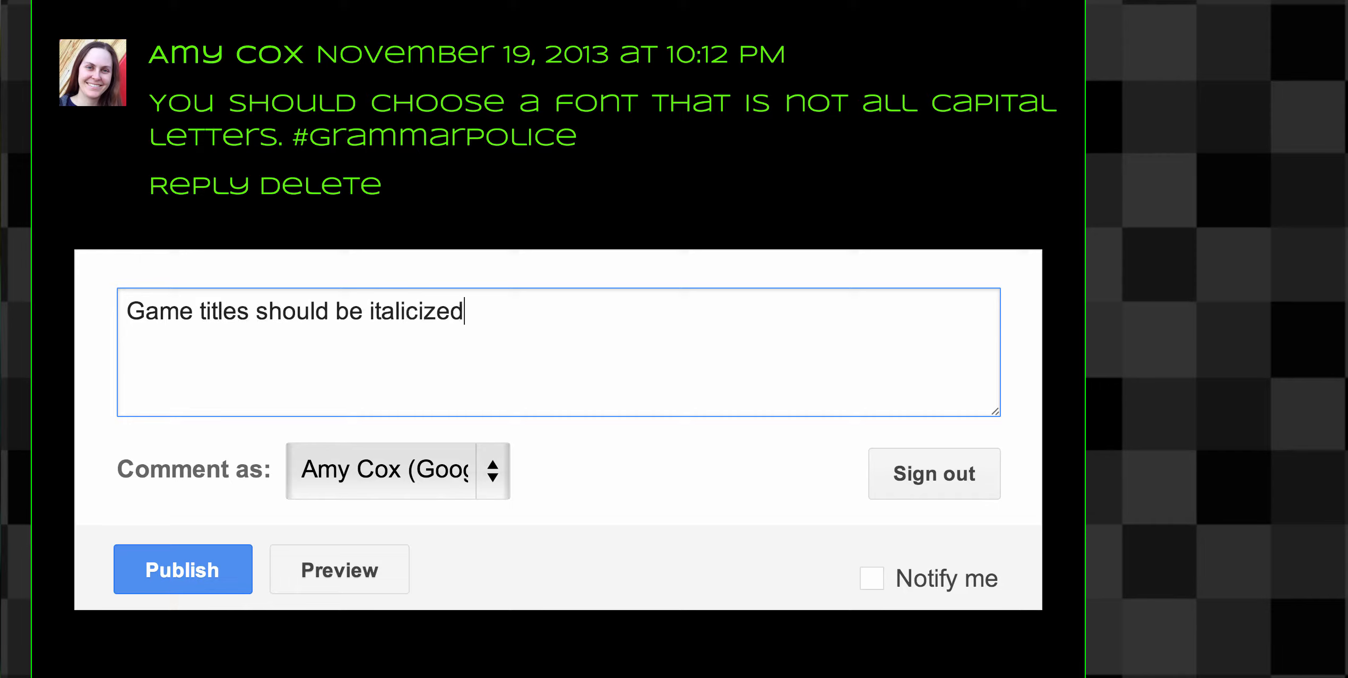
text(, not capitali)
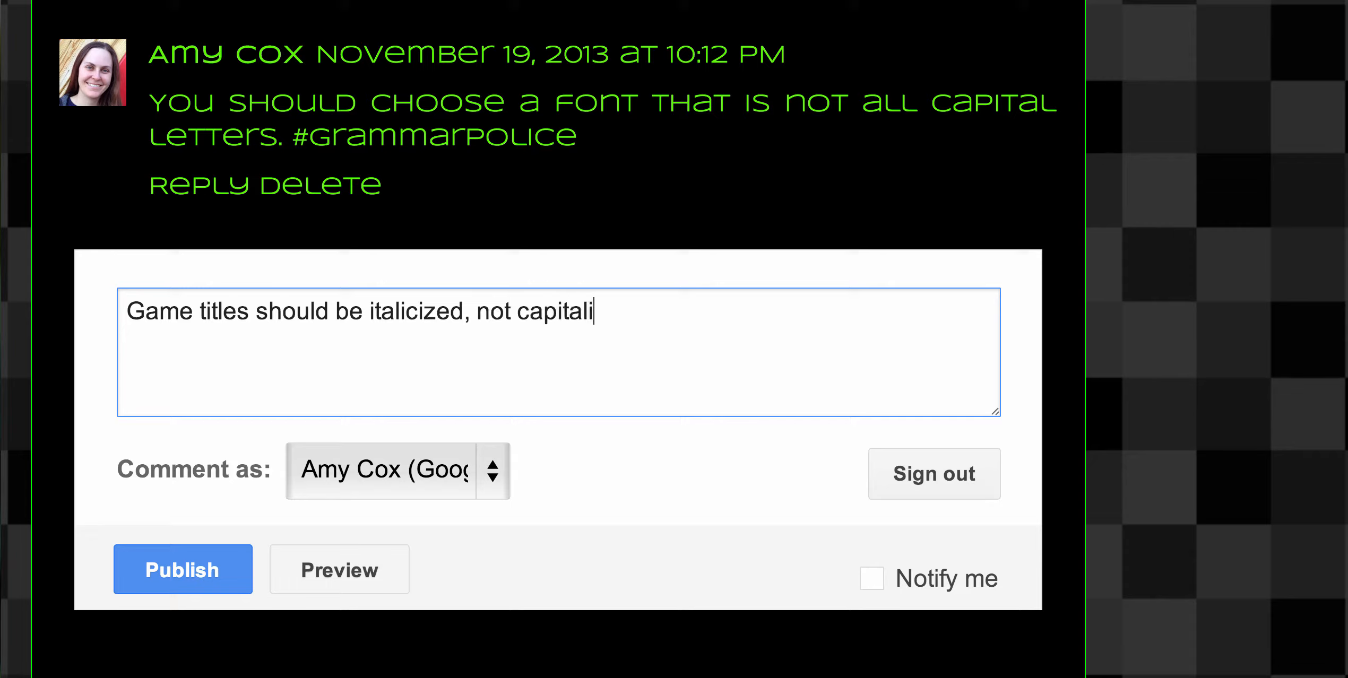
key(Backspace)
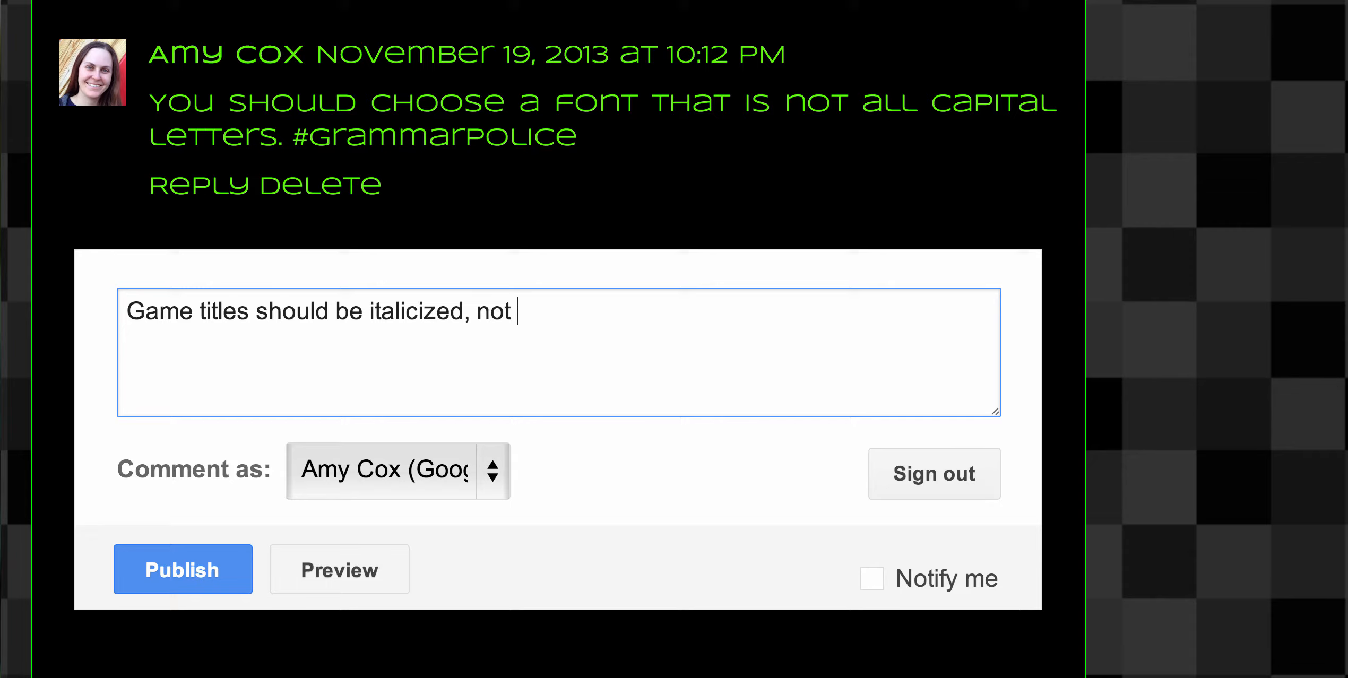
text(put in)
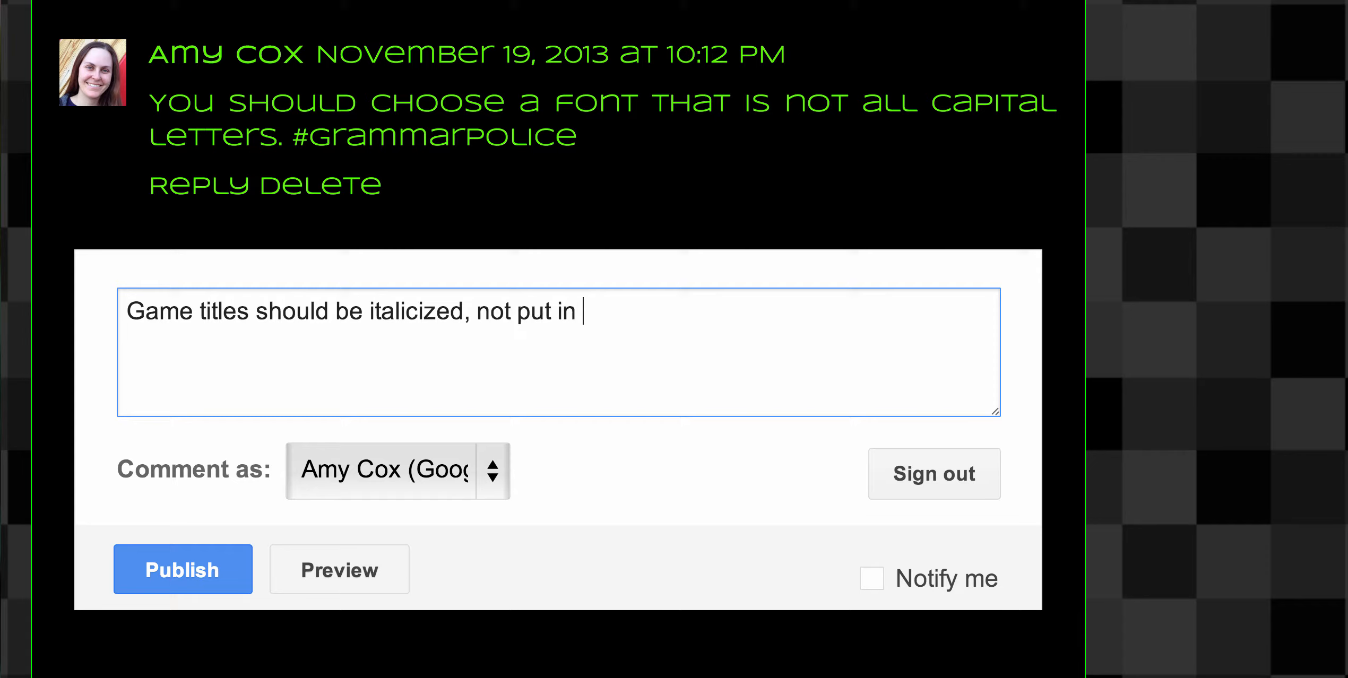
text(quotation marks.)
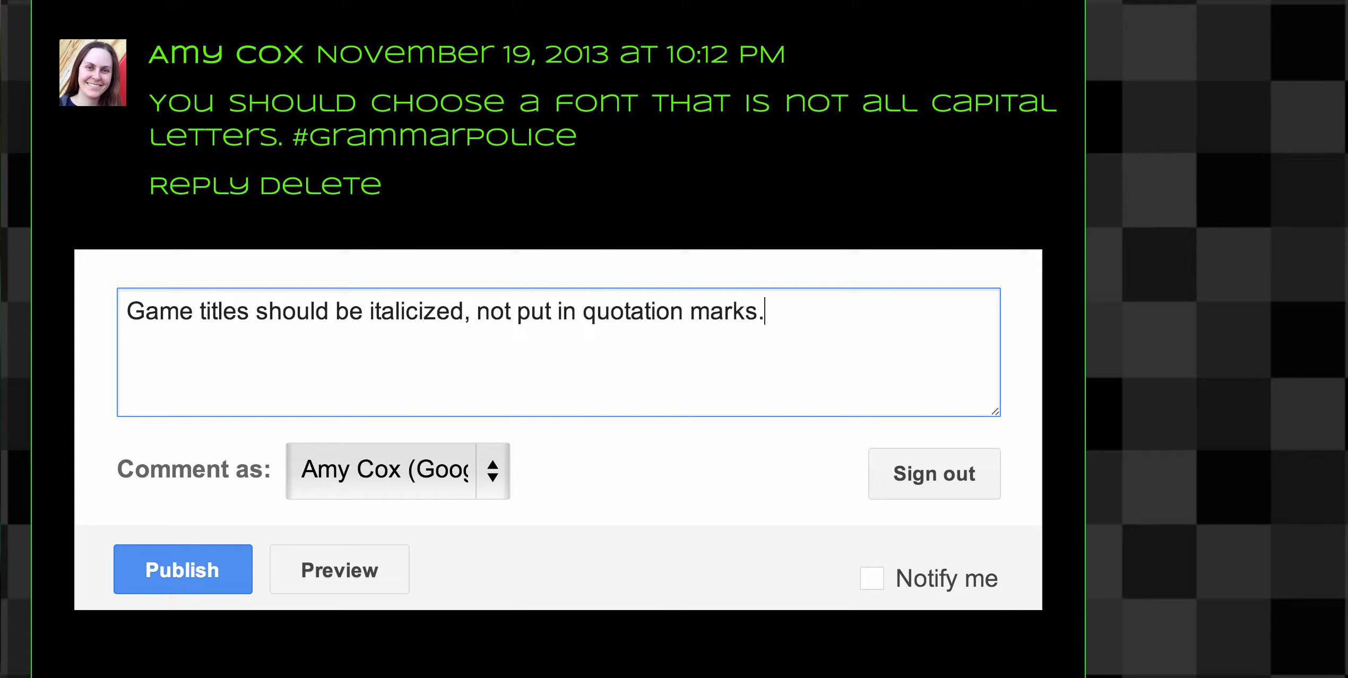
text(" ")
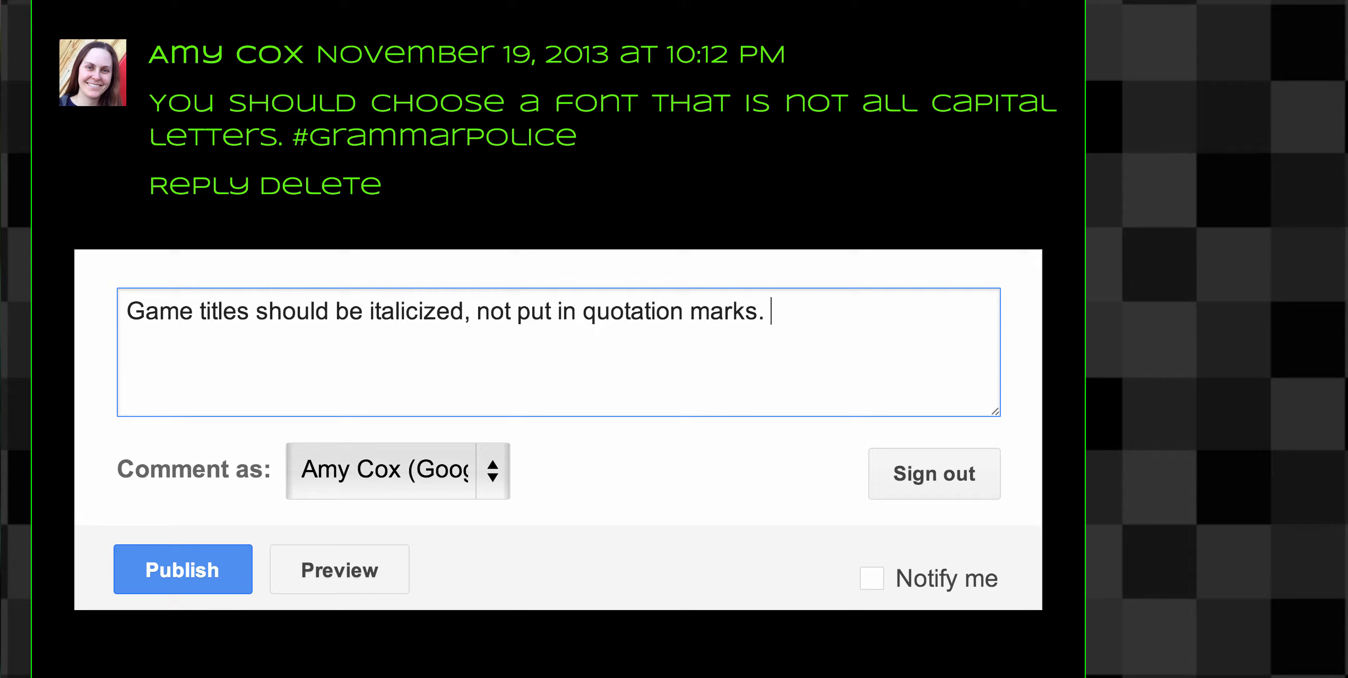
text(#g)
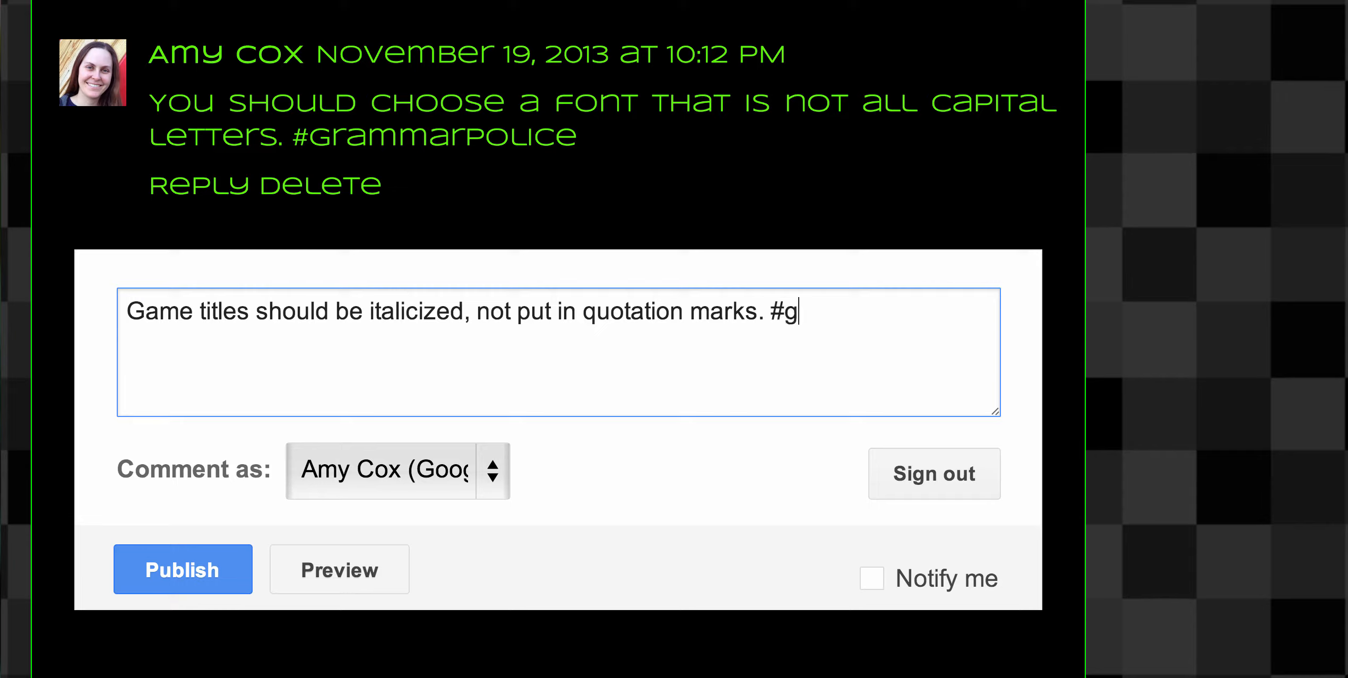
text(rammarpolic)
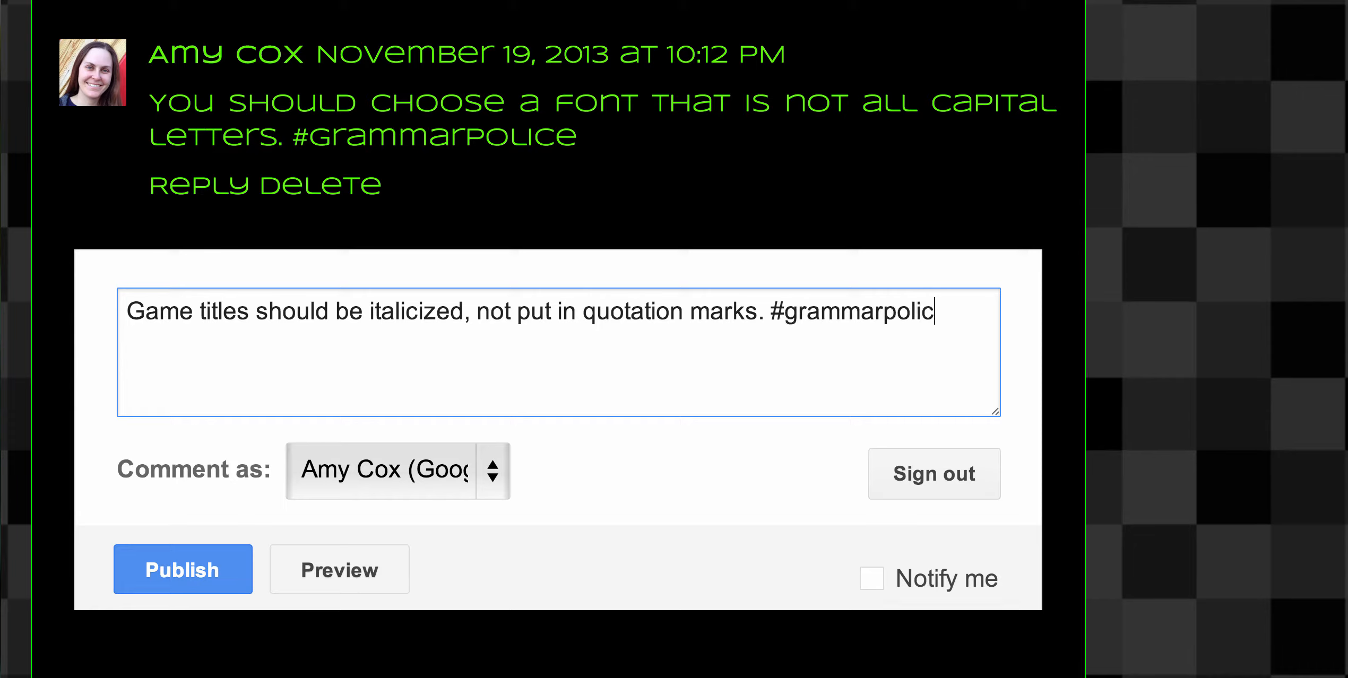
text(e)
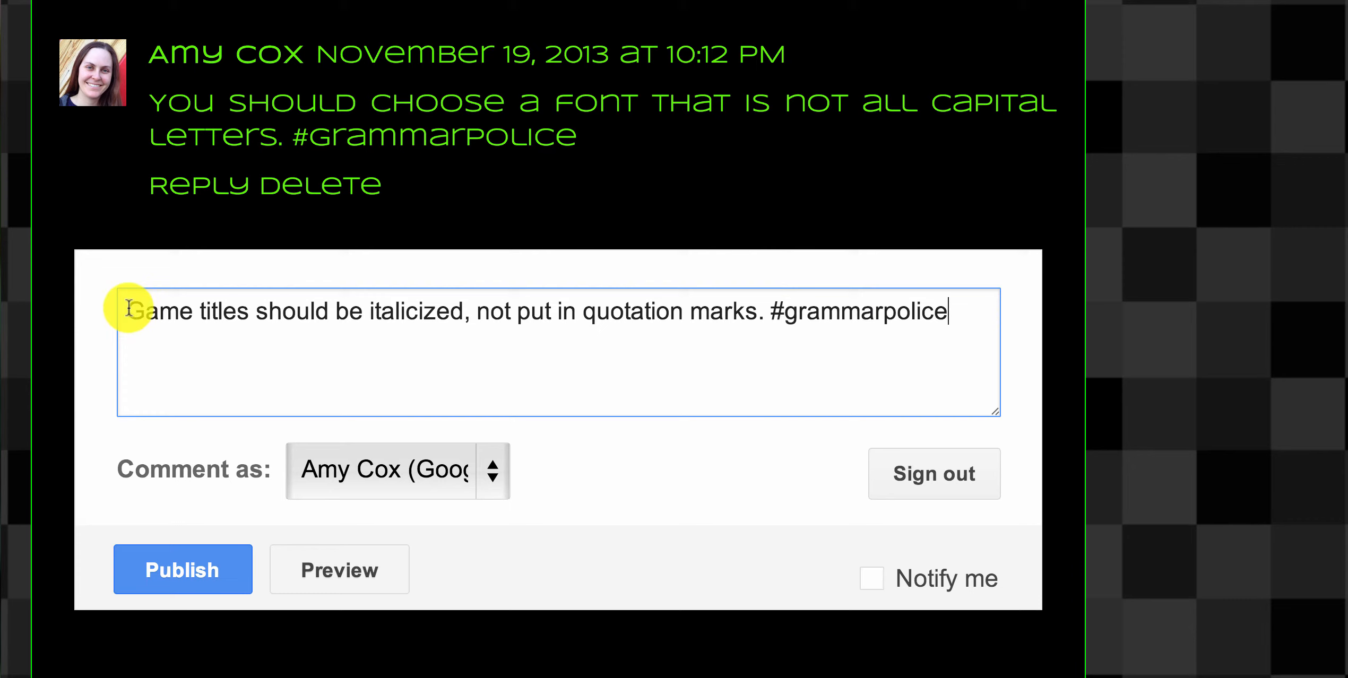
drag(126, 311, 763, 316)
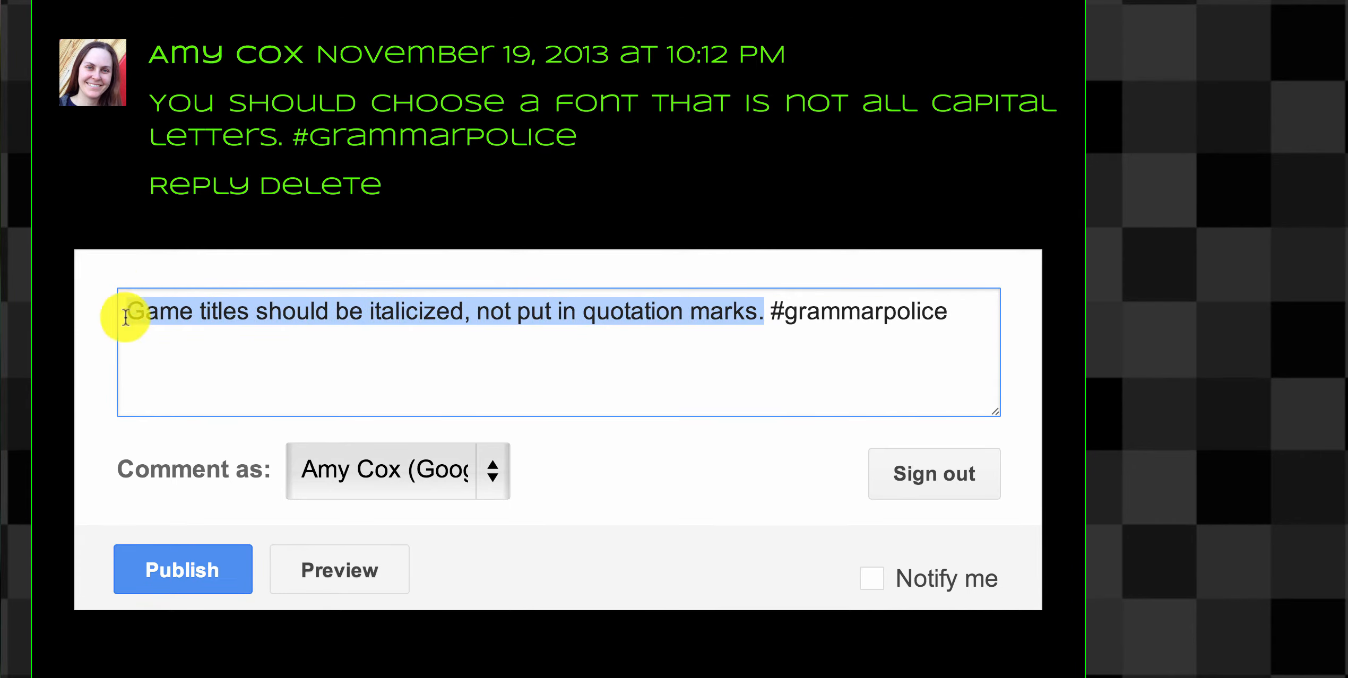
click(759, 326)
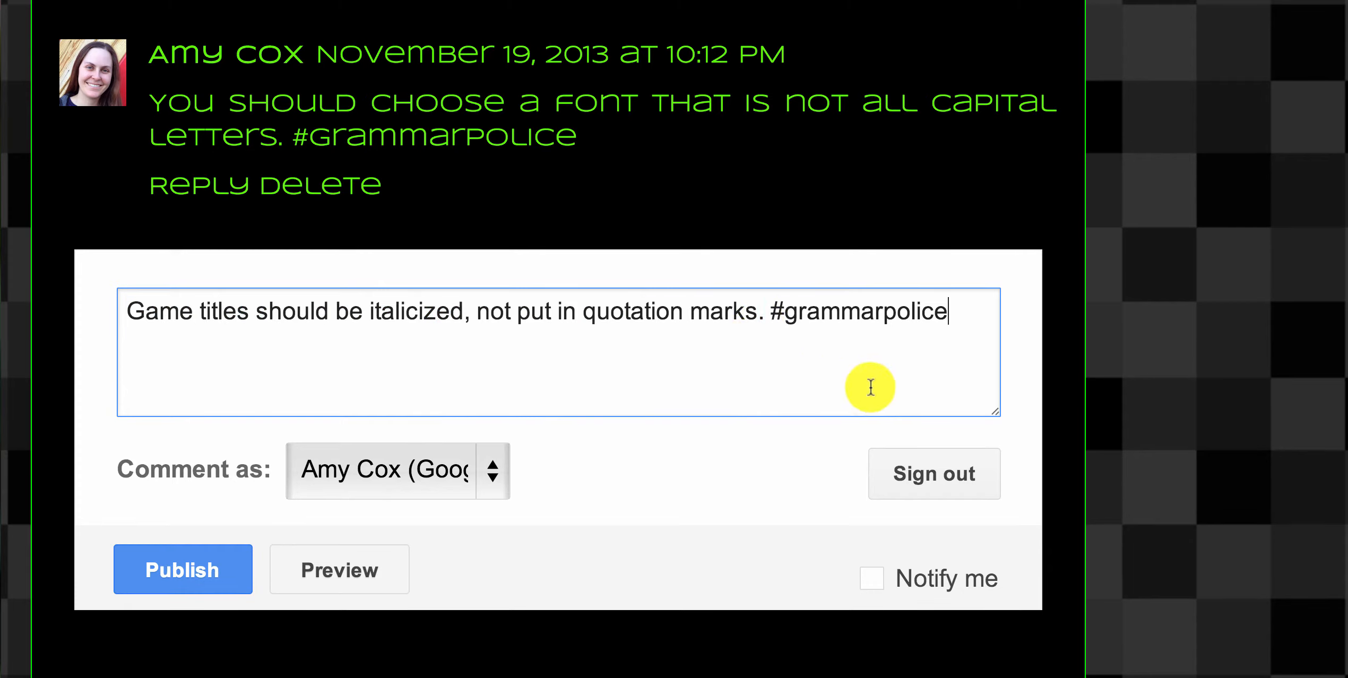
mouse_move(646, 379)
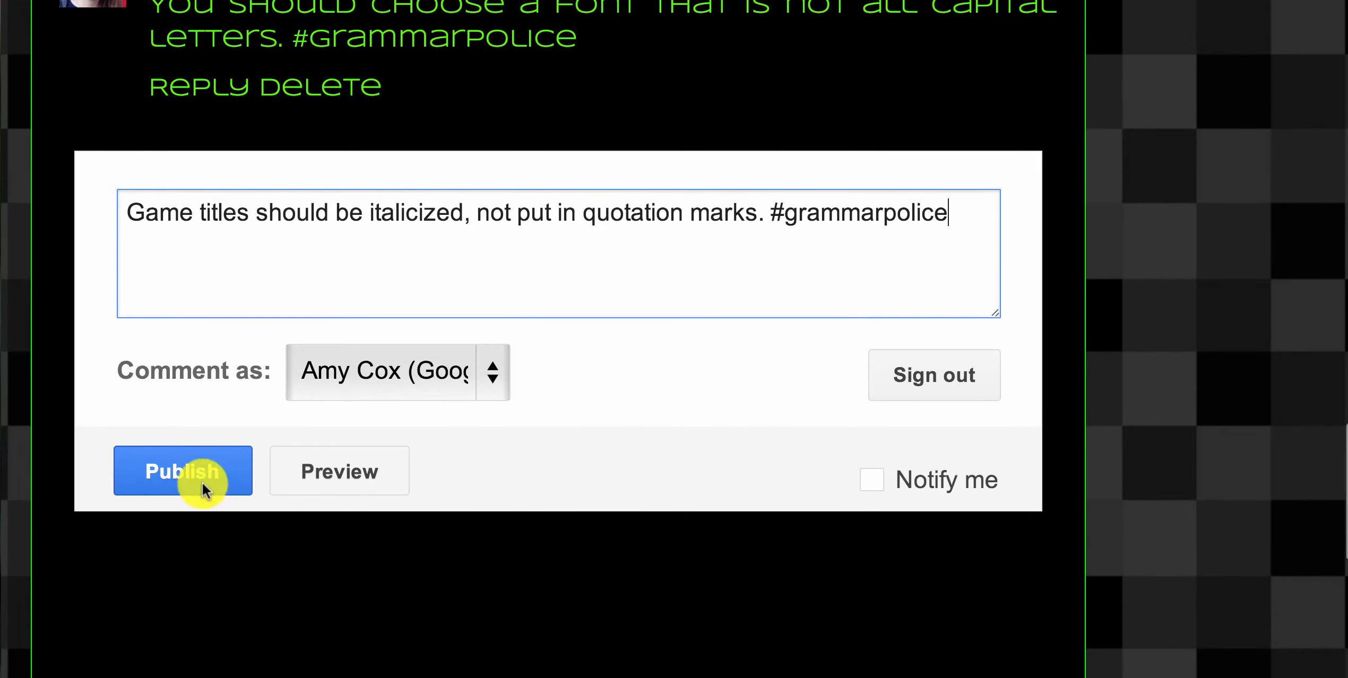
mouse_move(773, 239)
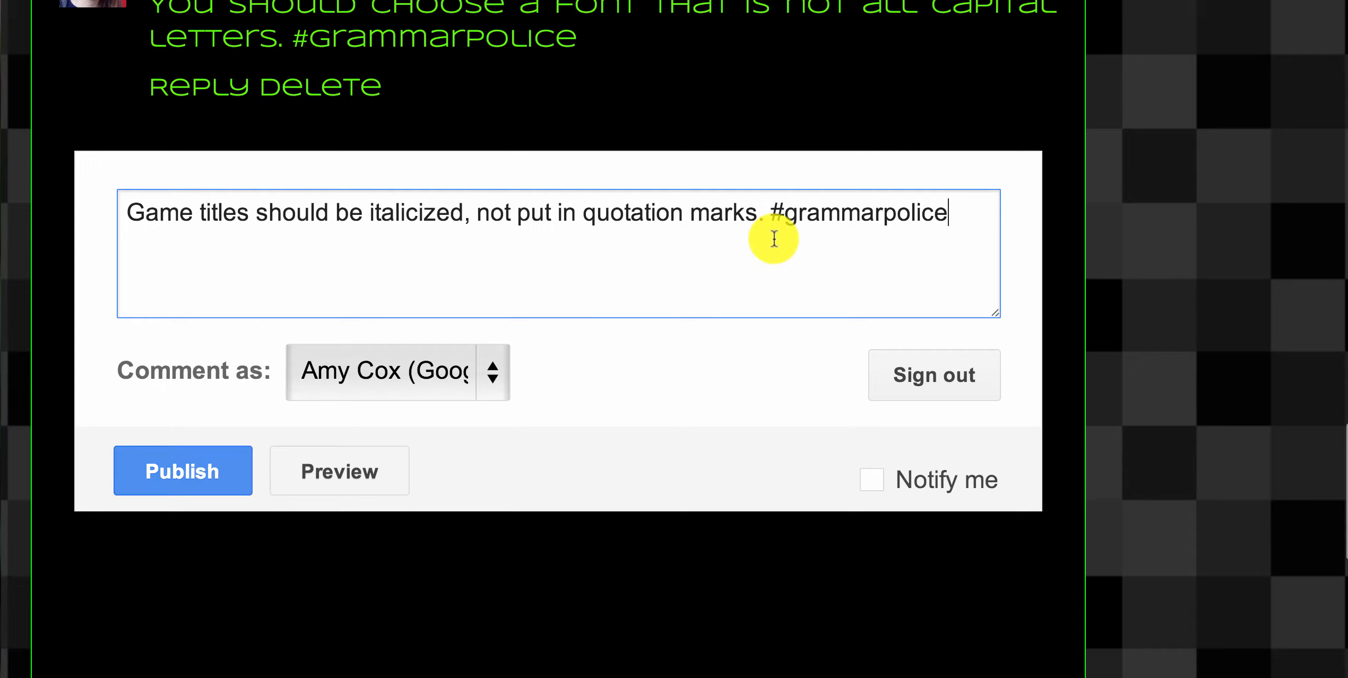
mouse_move(684, 279)
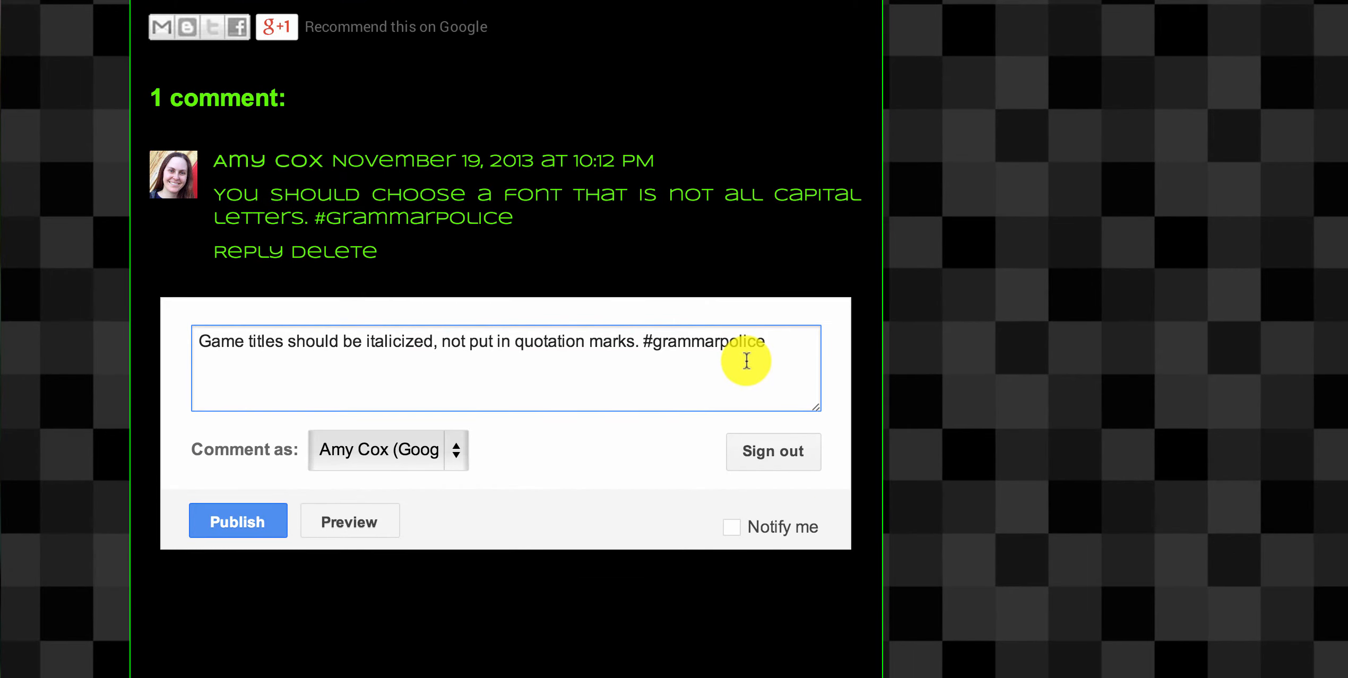
Turn follow-up email notifications on then off, and select the comment draft.
click(731, 527)
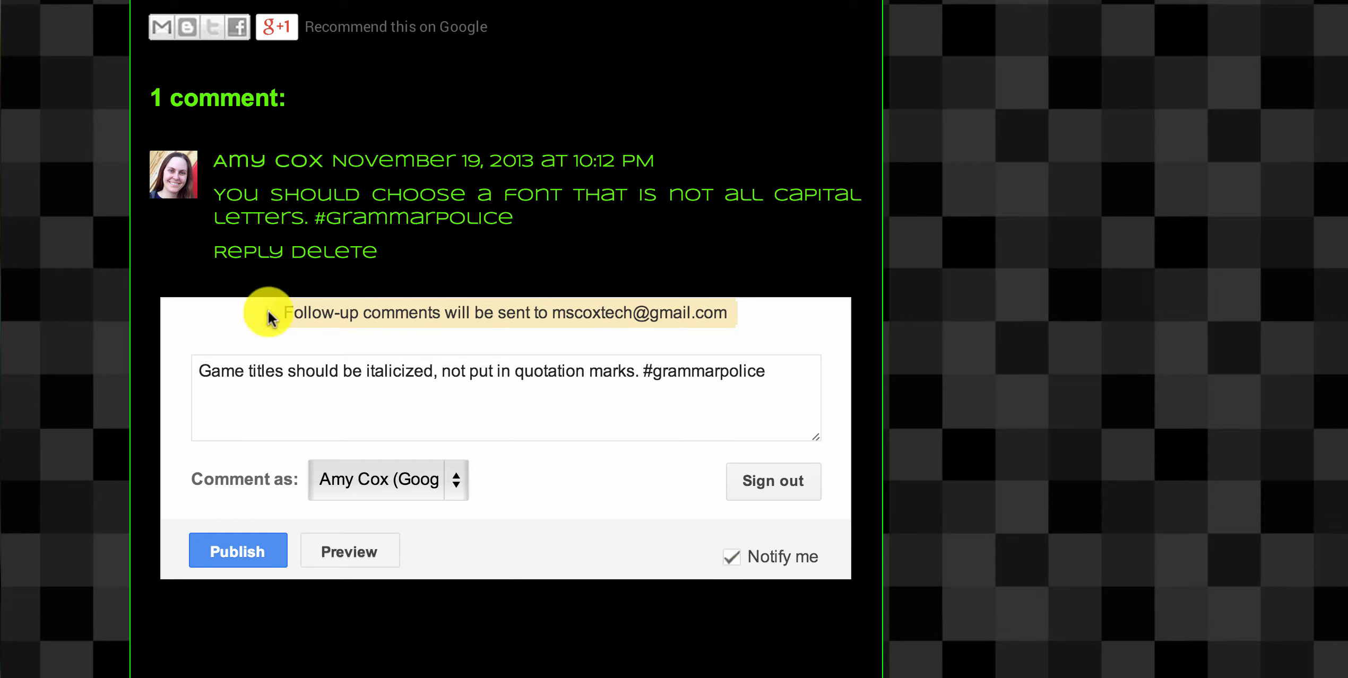
mouse_move(580, 370)
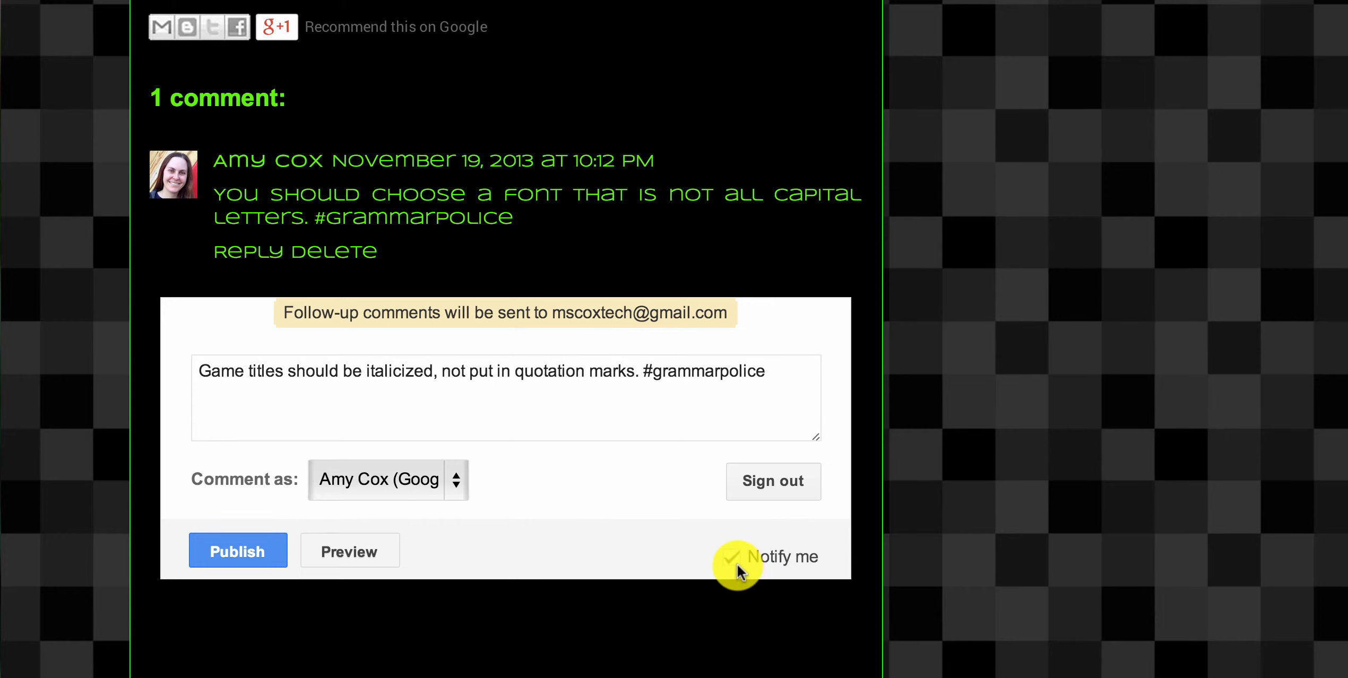
click(733, 557)
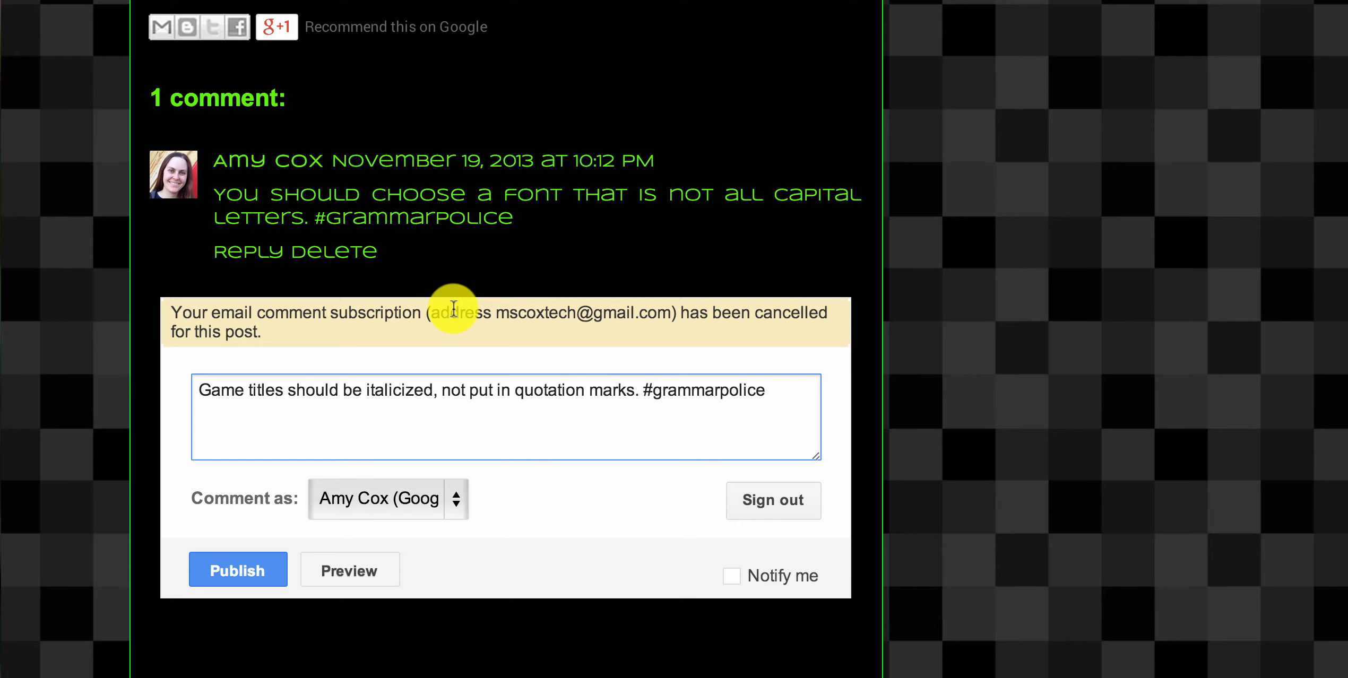
triple_click(480, 390)
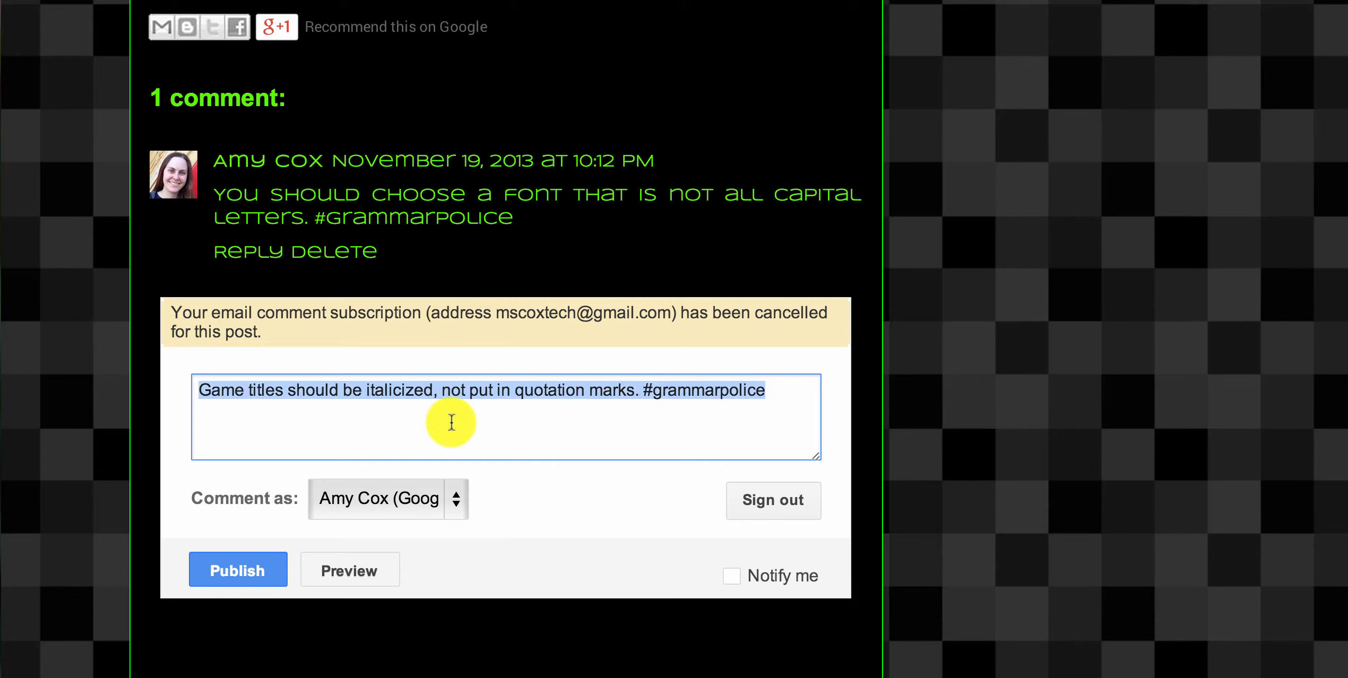
click(335, 453)
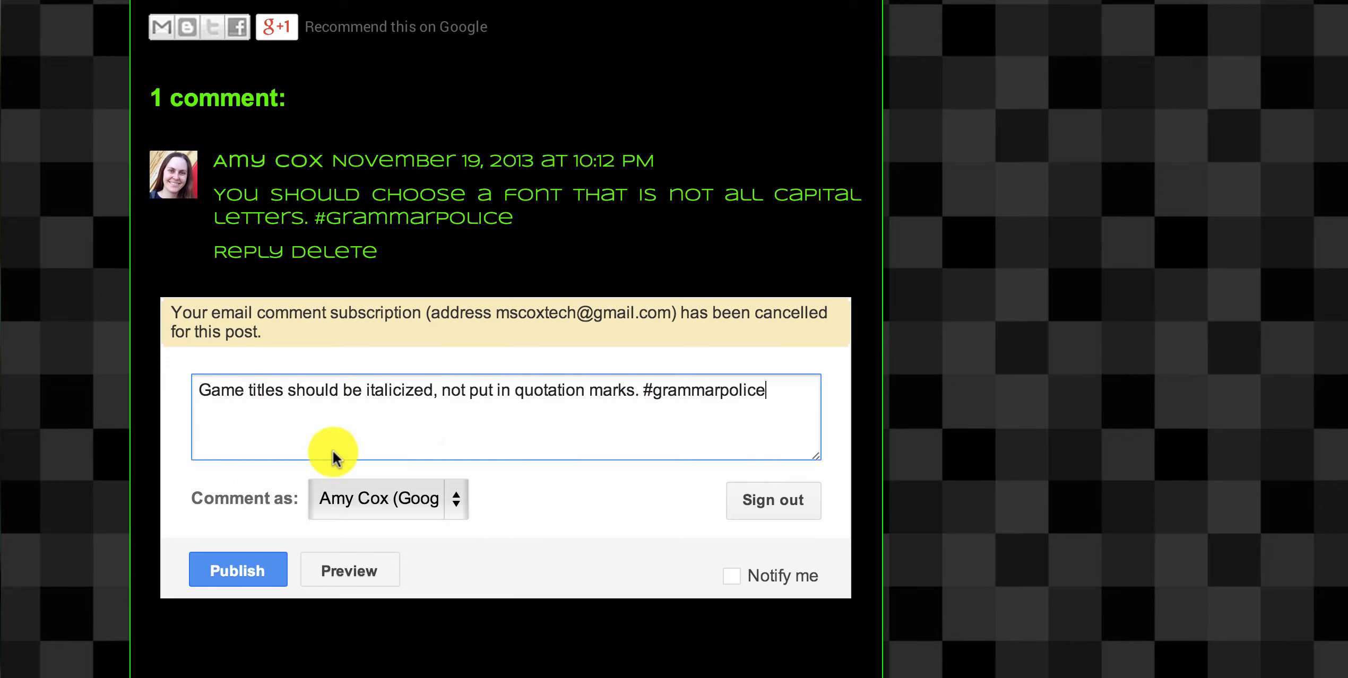
scroll(down, 3)
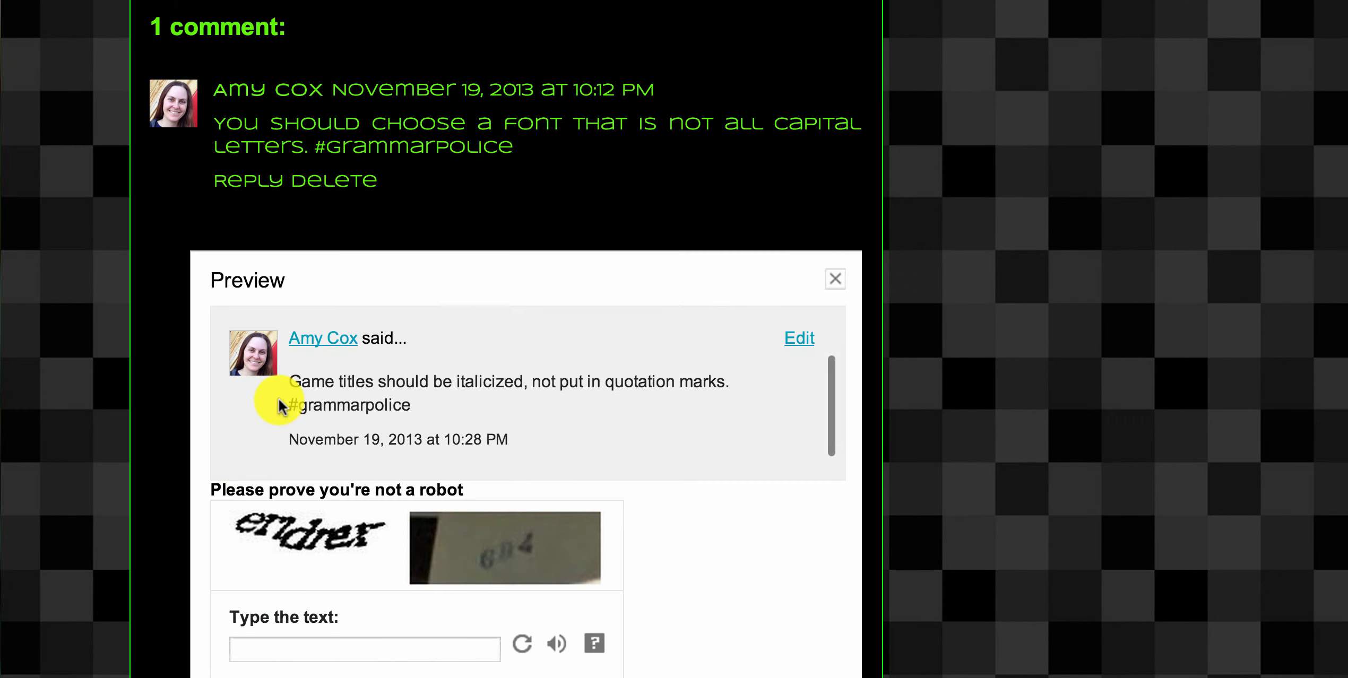
Enter the robot-verification text and publish the grammar-correction comment.
scroll(down, 3)
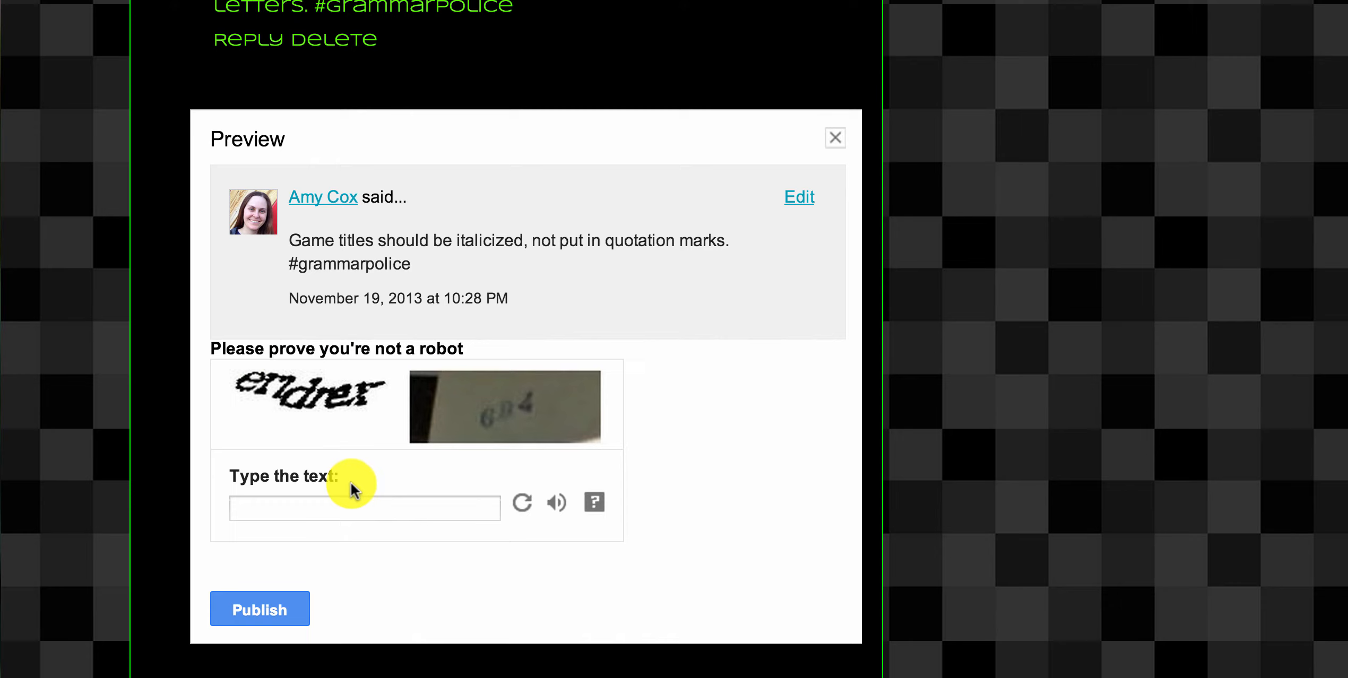
text(er)
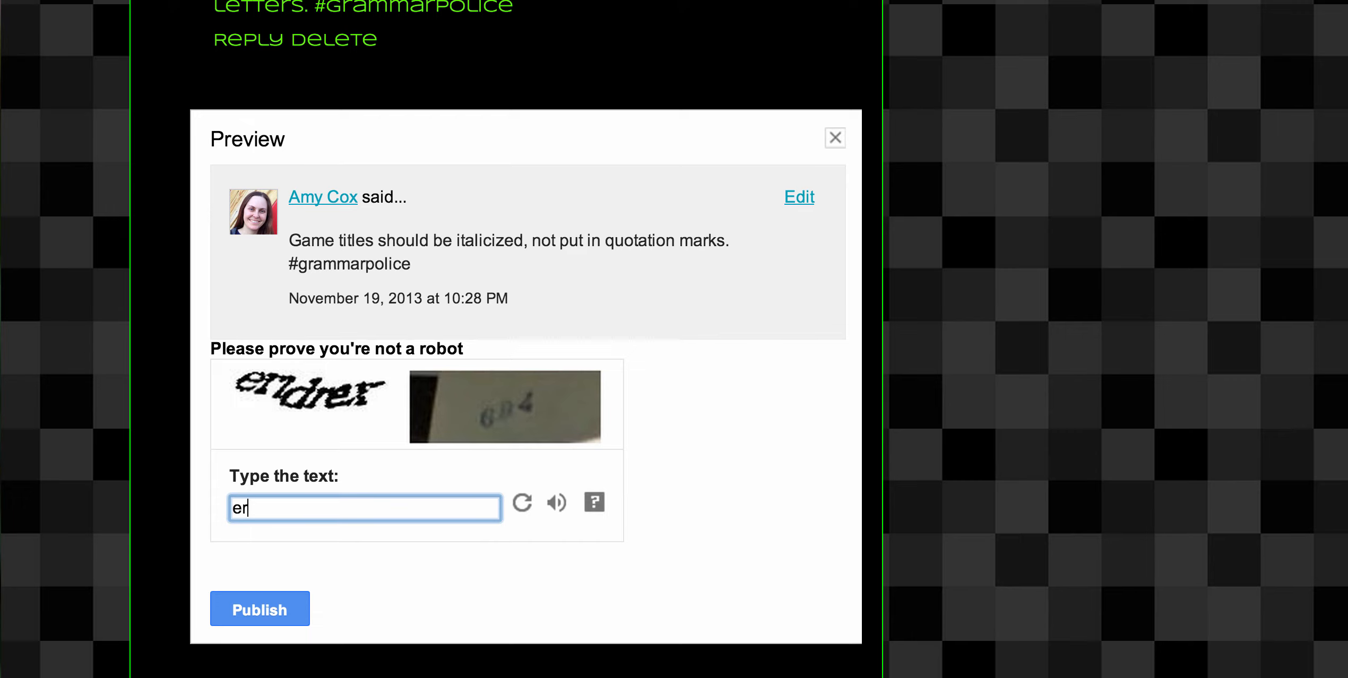
text(l)
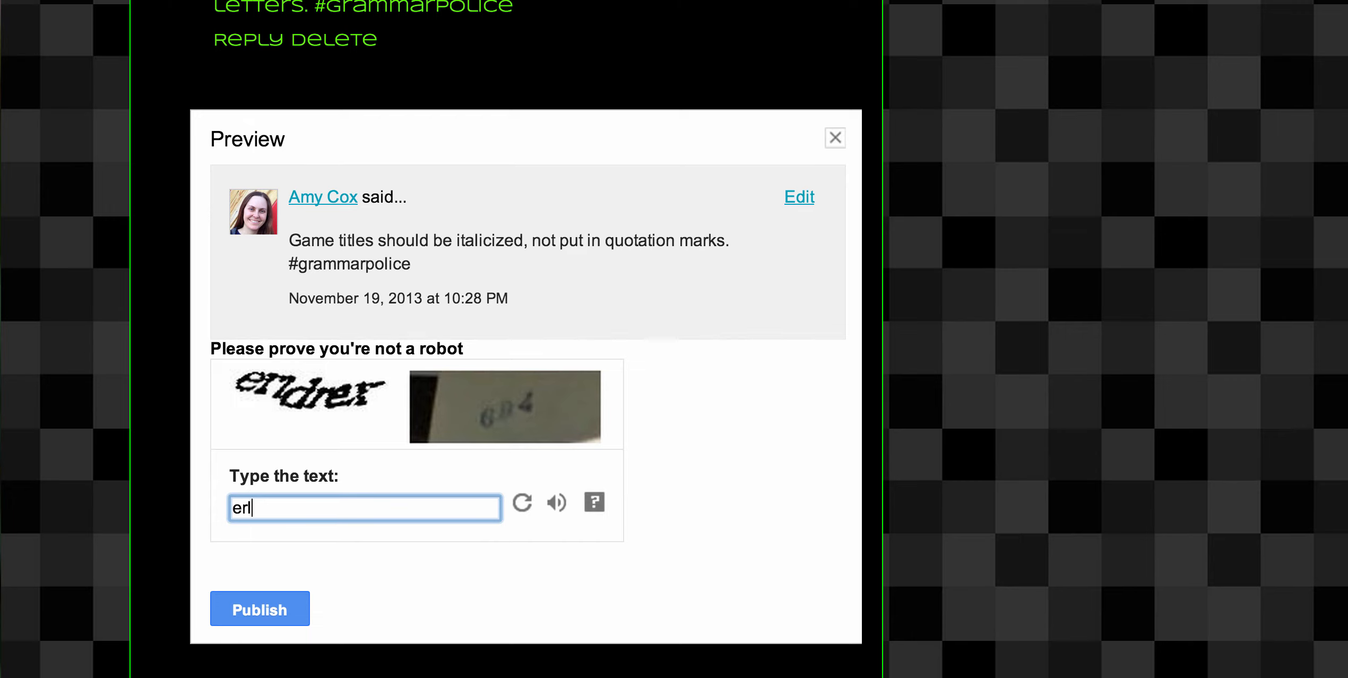
text(drez)
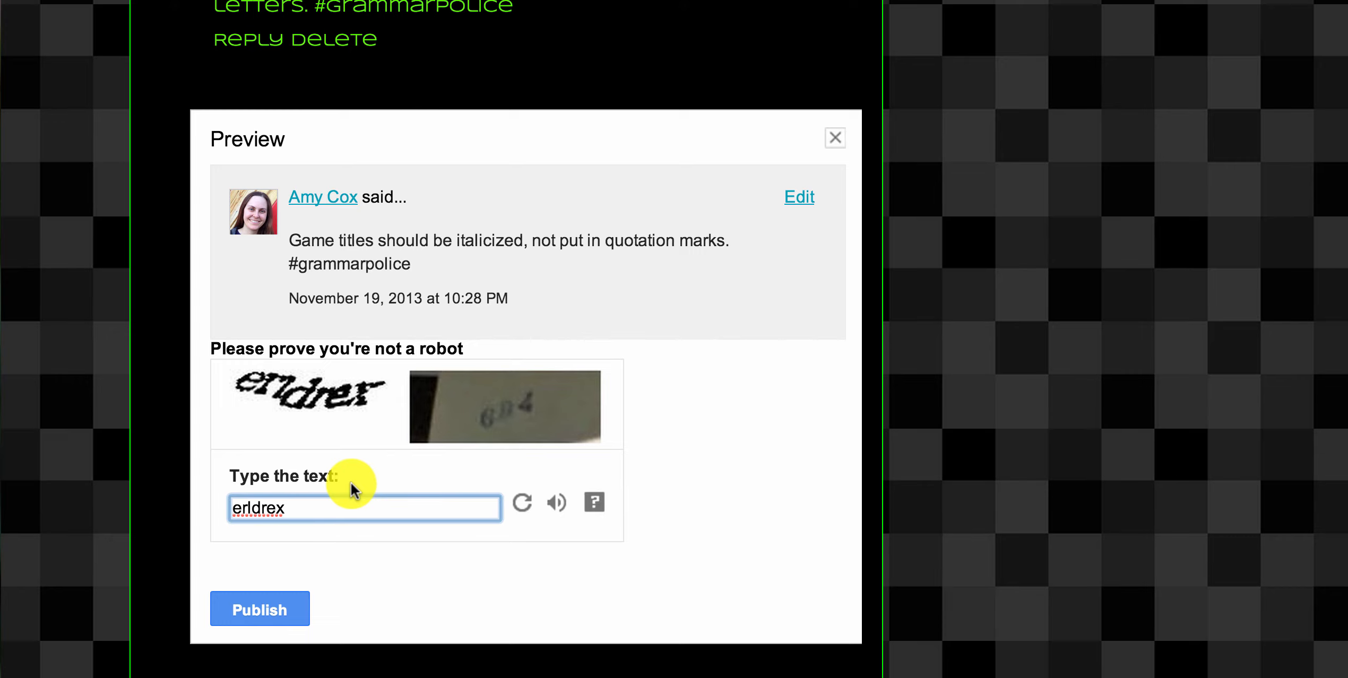
text(69)
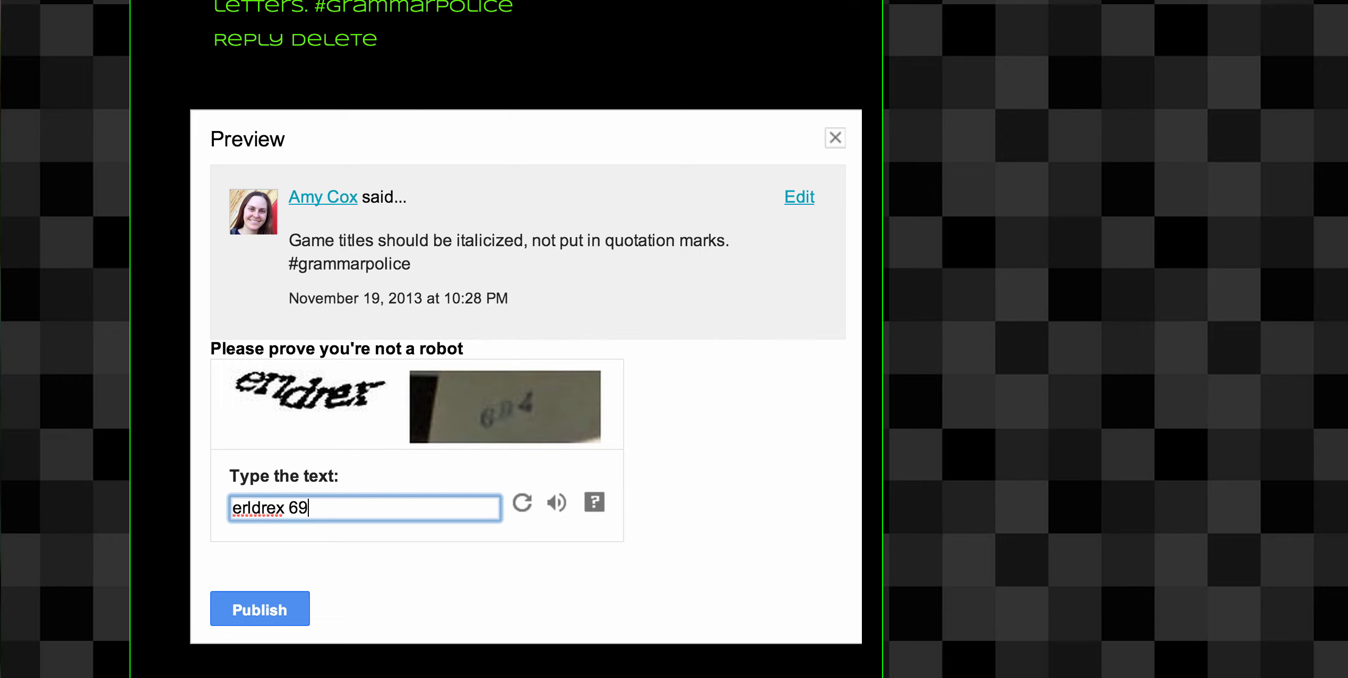
click(259, 609)
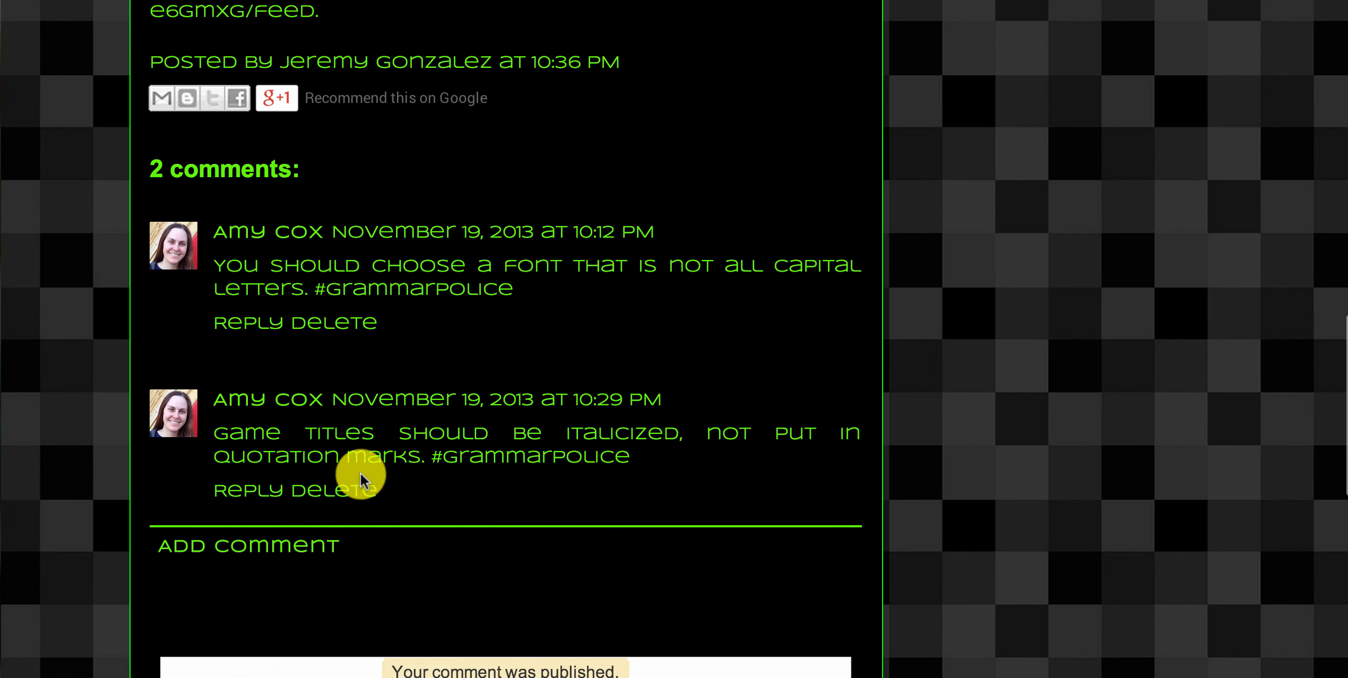
mouse_move(172, 422)
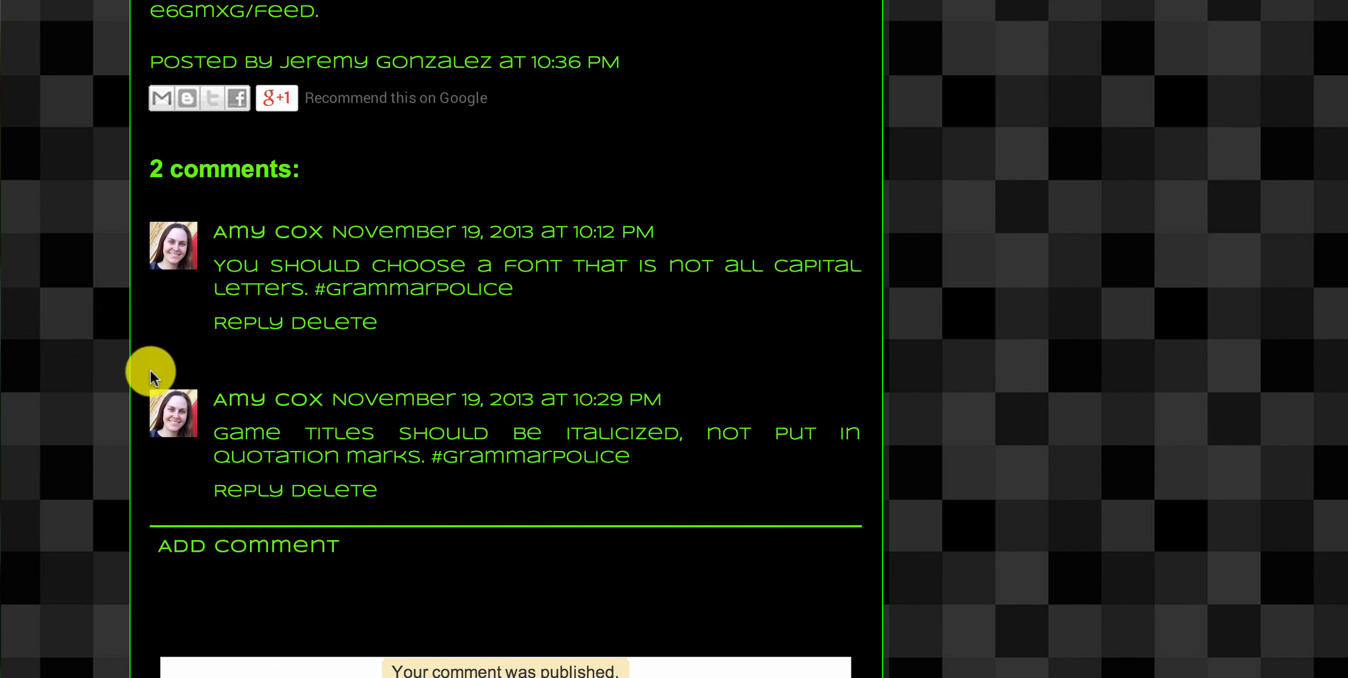
mouse_move(222, 434)
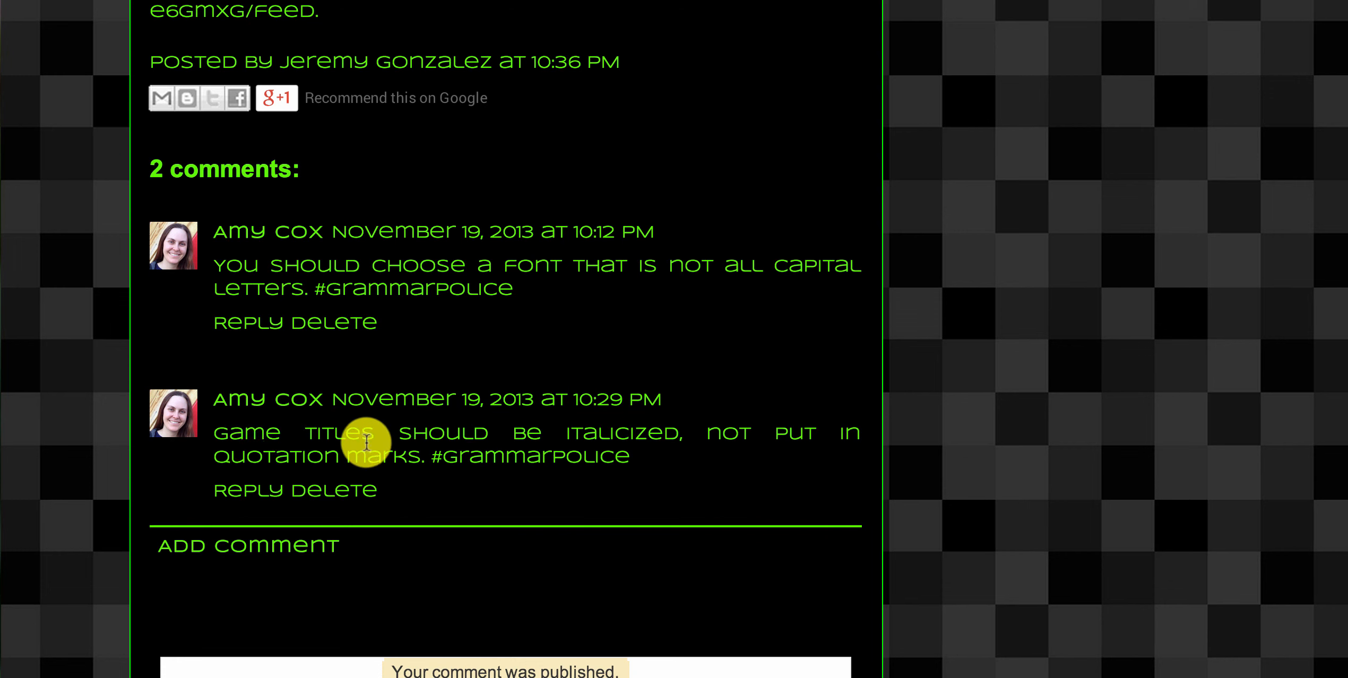
mouse_move(353, 454)
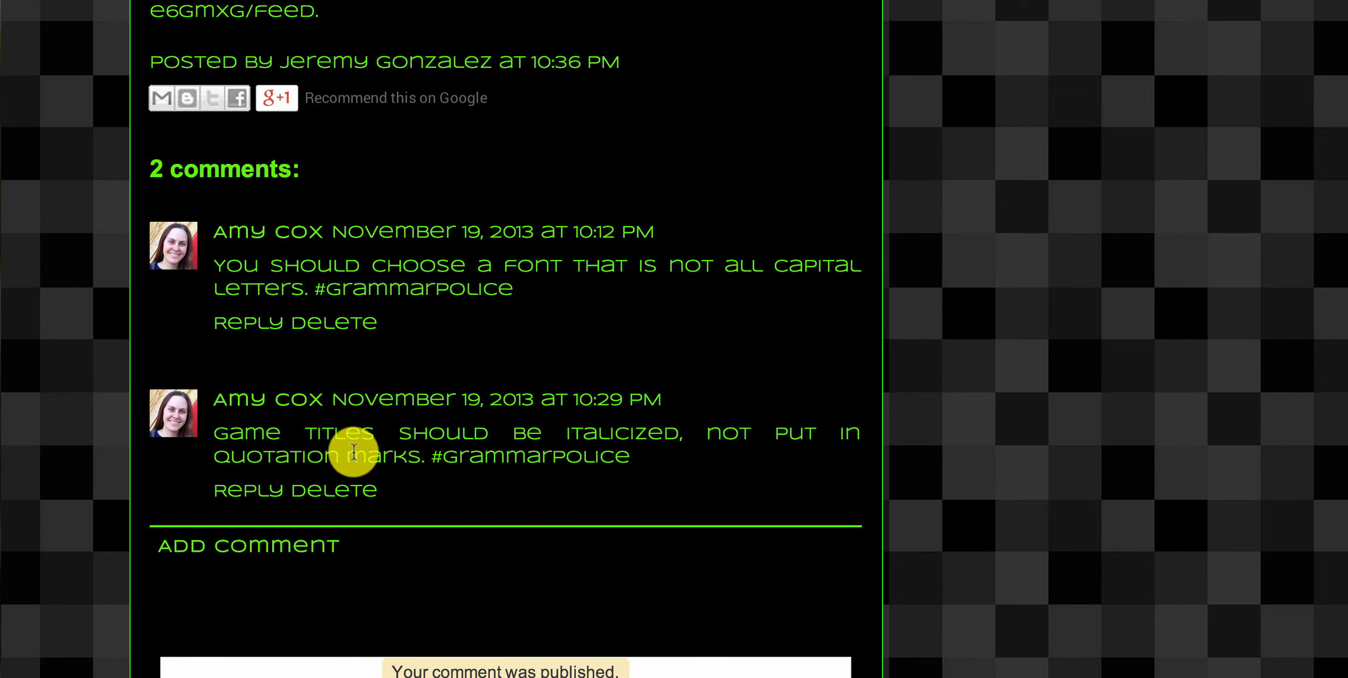
mouse_move(268, 425)
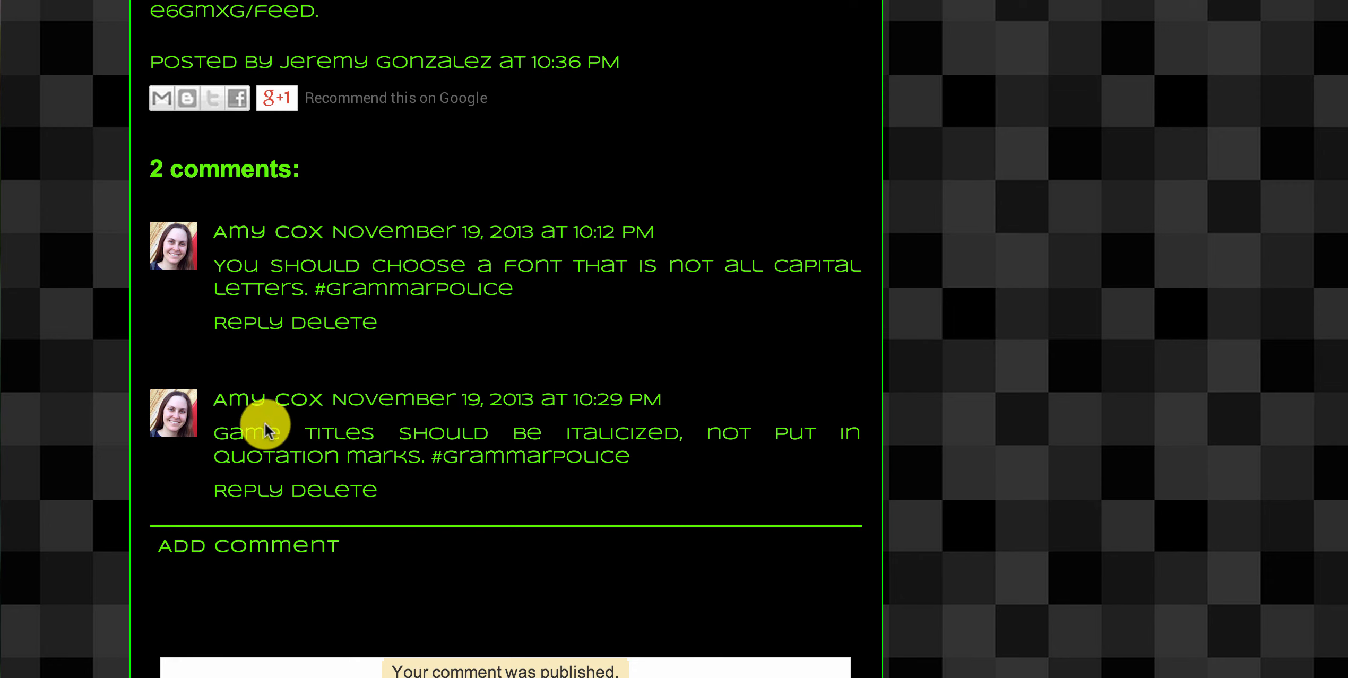